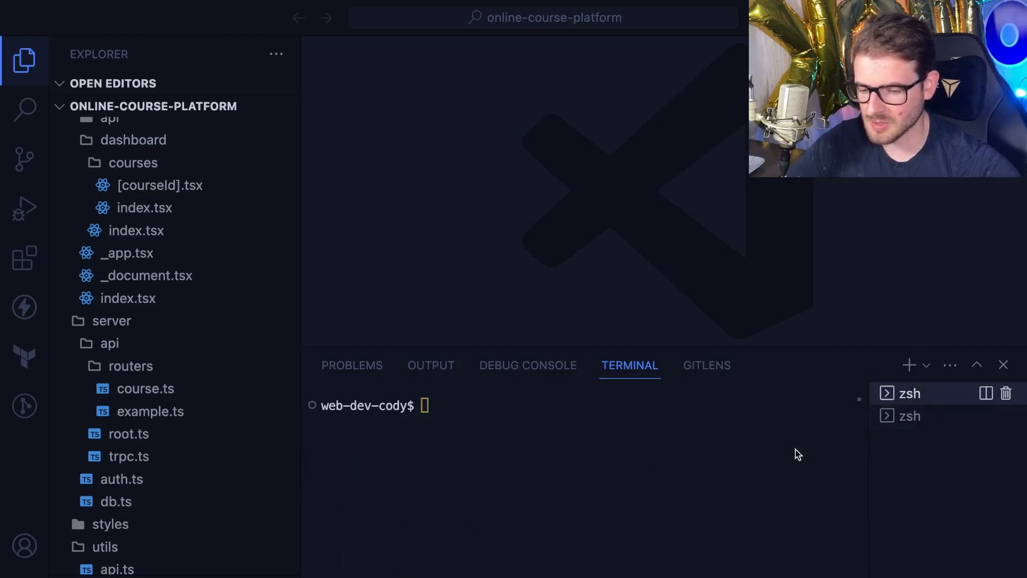
Step: Run npm run dev, then start the local S3 server with node s3.js in the second terminal
type("npm run dev")
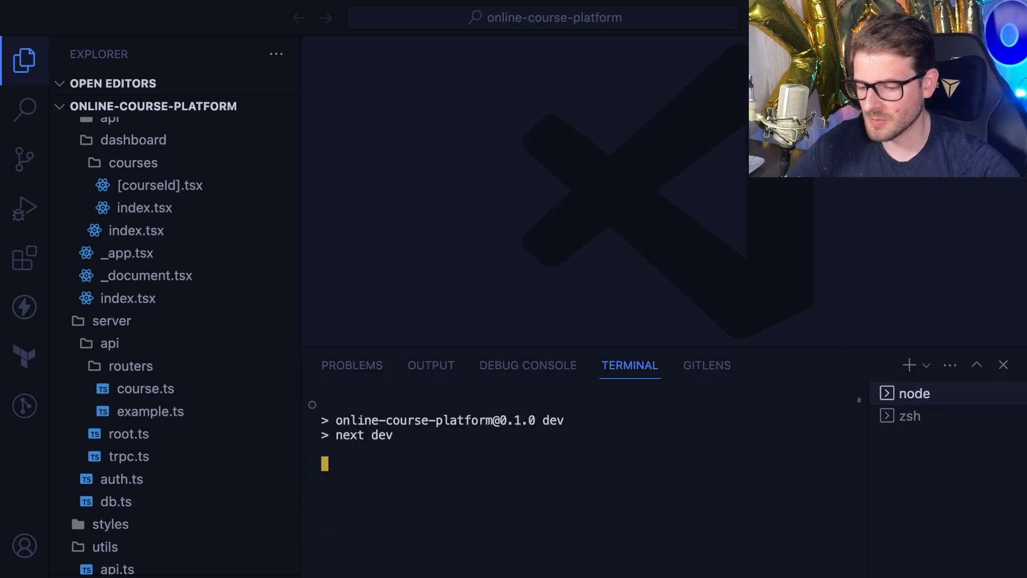
left_click(909, 416)
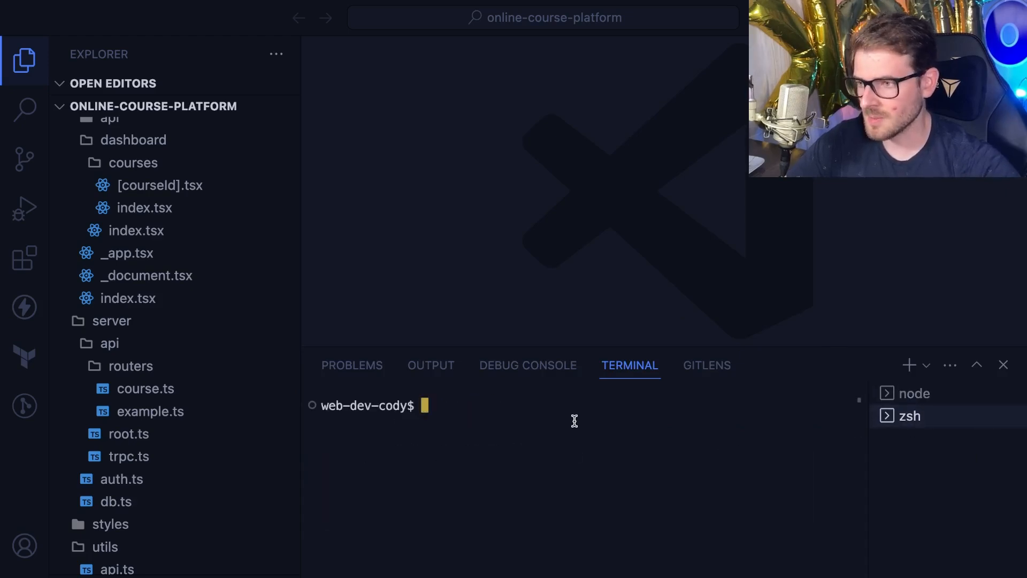
type("node s3.s")
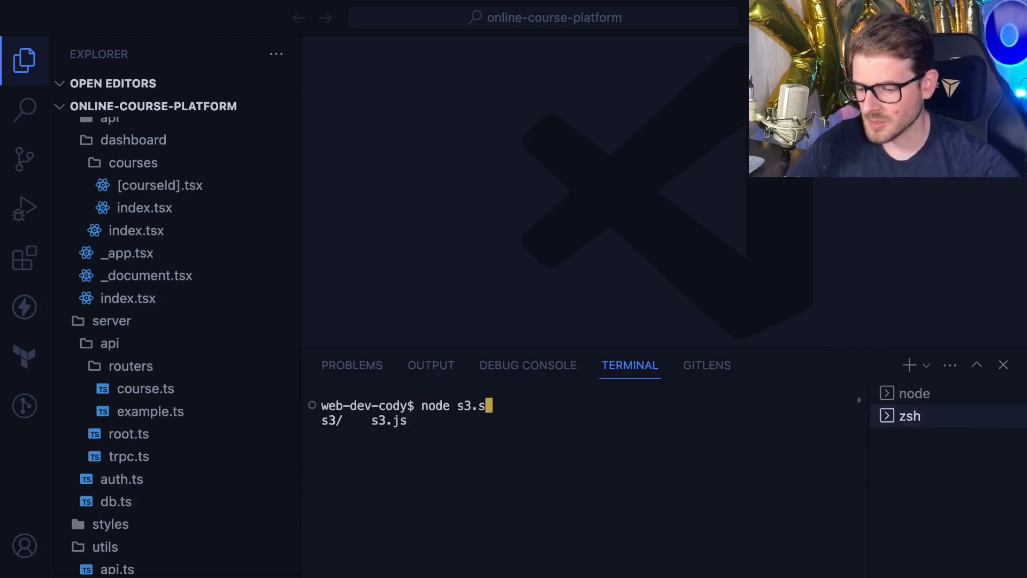
key("Enter")
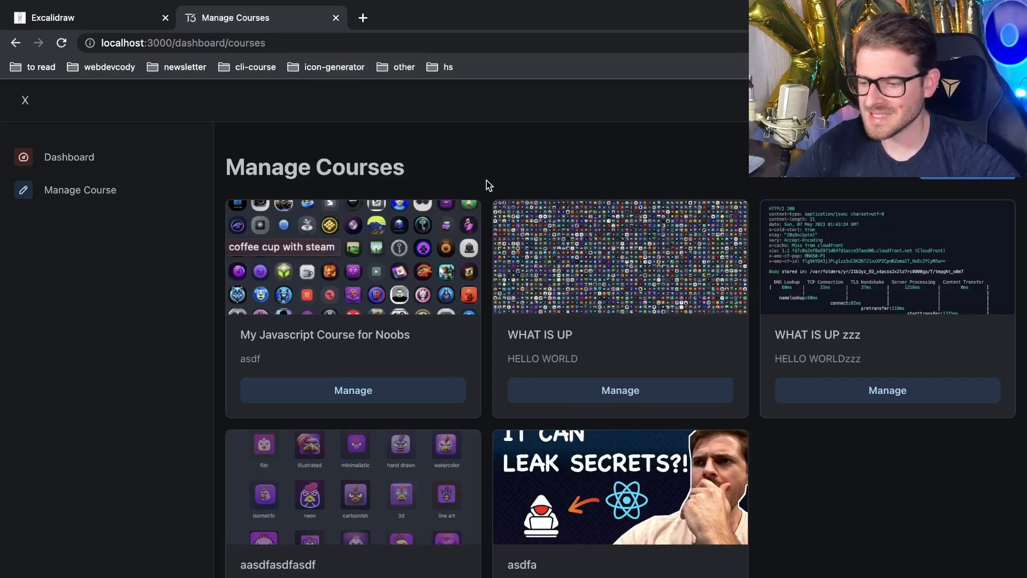
mouse_move(439, 168)
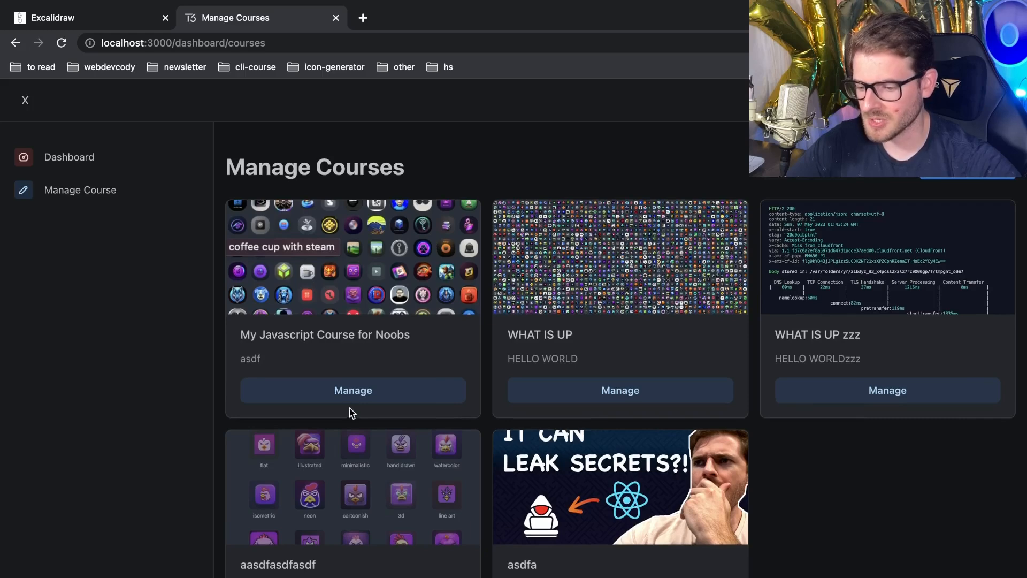
Step: Manage My Javascript Course for Noobs and upload a screenshot as its Course Image
left_click(352, 390)
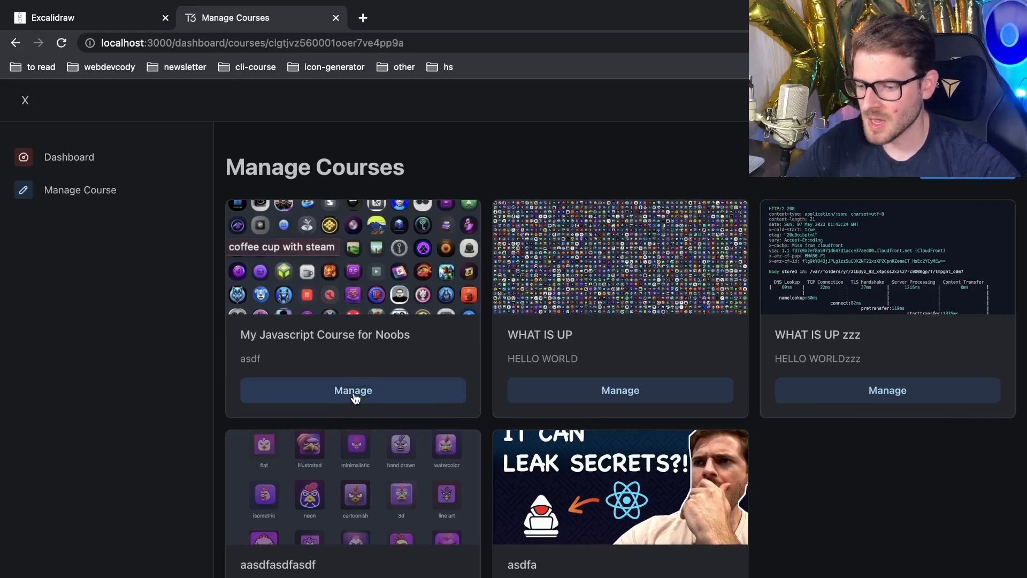
left_click(352, 389)
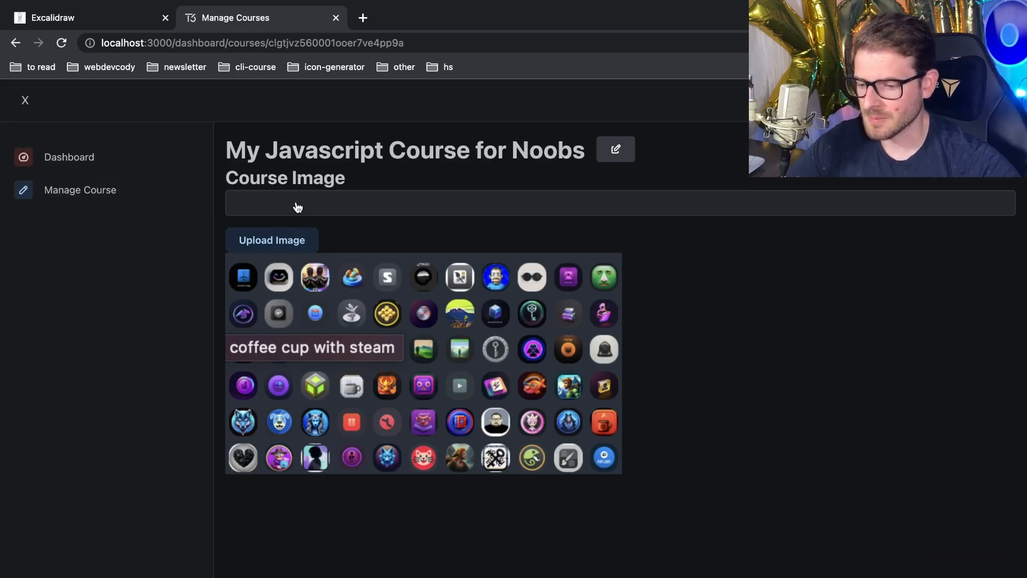
left_click(270, 240)
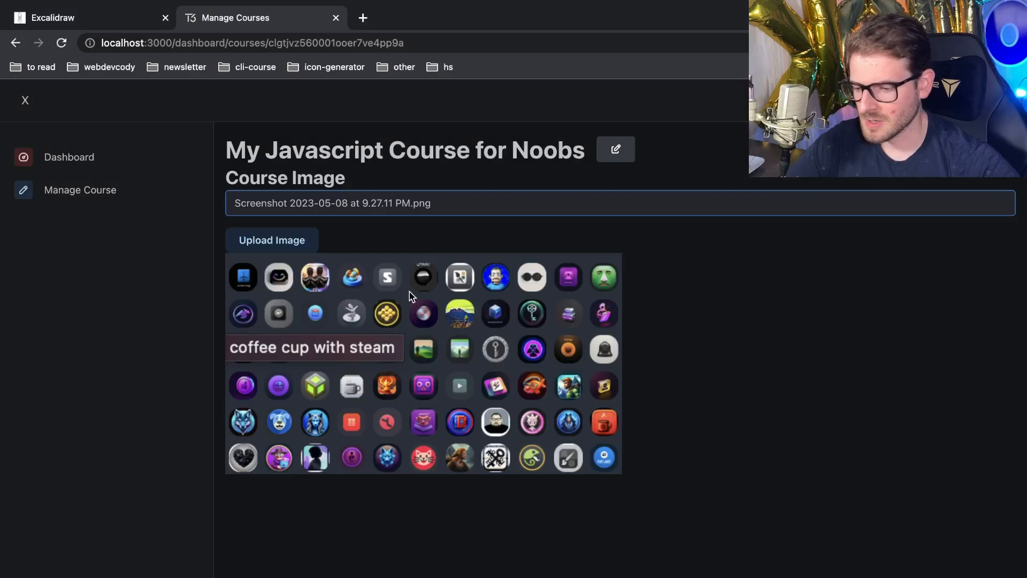
mouse_move(294, 246)
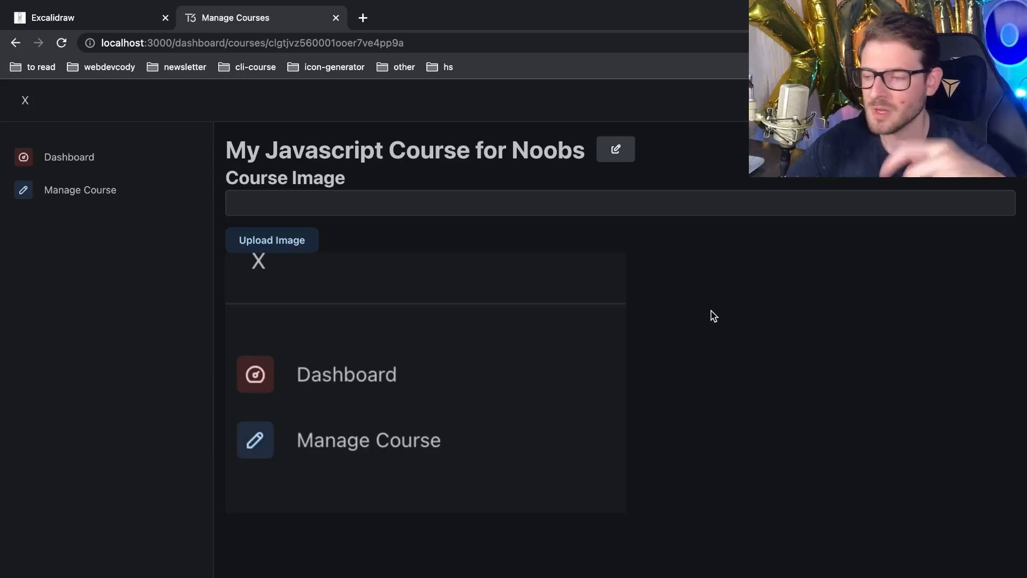
left_click(61, 42)
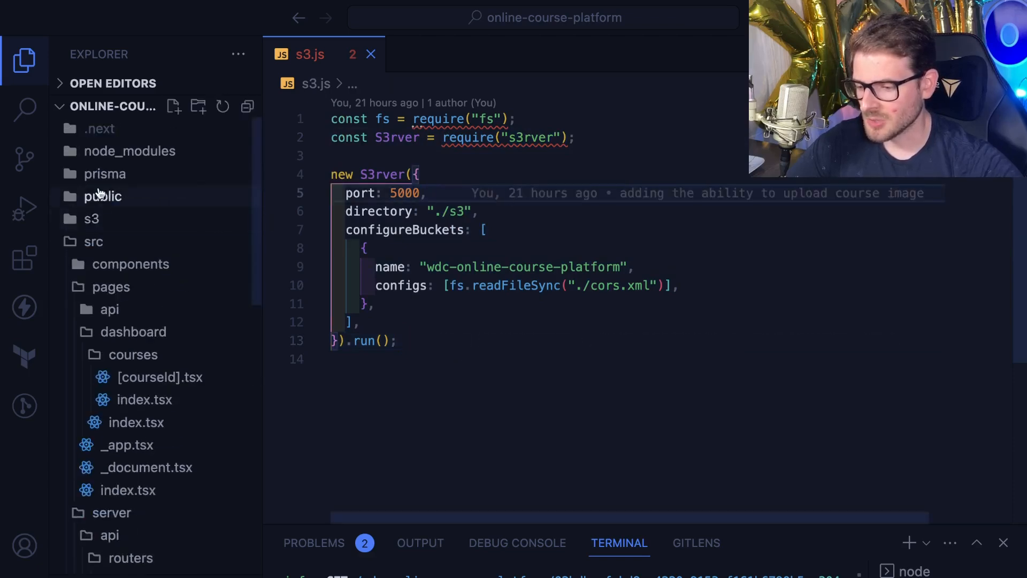
Step: Open s3.js from the Explorer sidebar to view the local S3 bucket setup
left_click(91, 219)
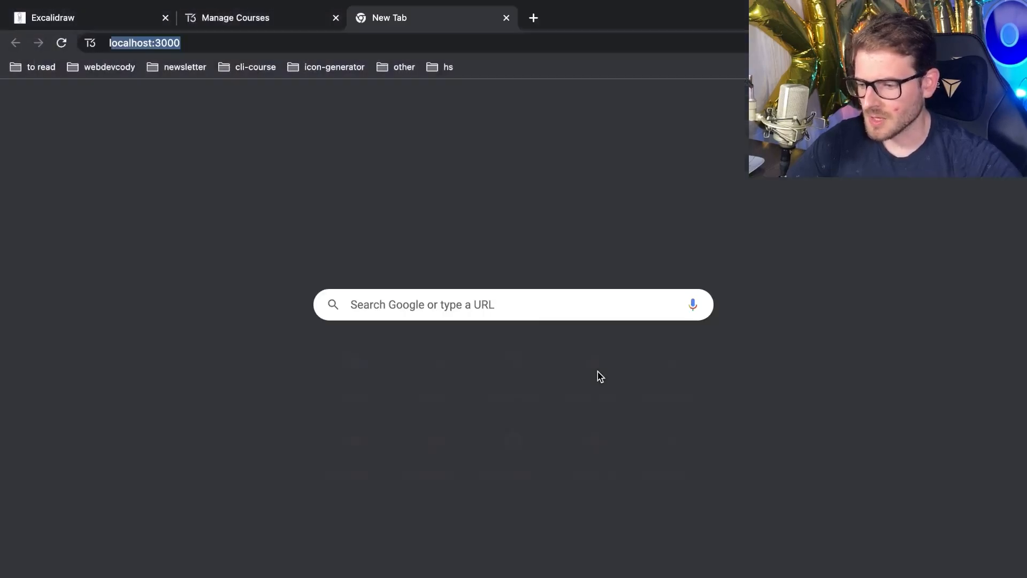
Step: Browse to localhost:5000/wdc-online-course-platform/<key> to view the uploaded image from the bucket
type("localhost:5000/wd")
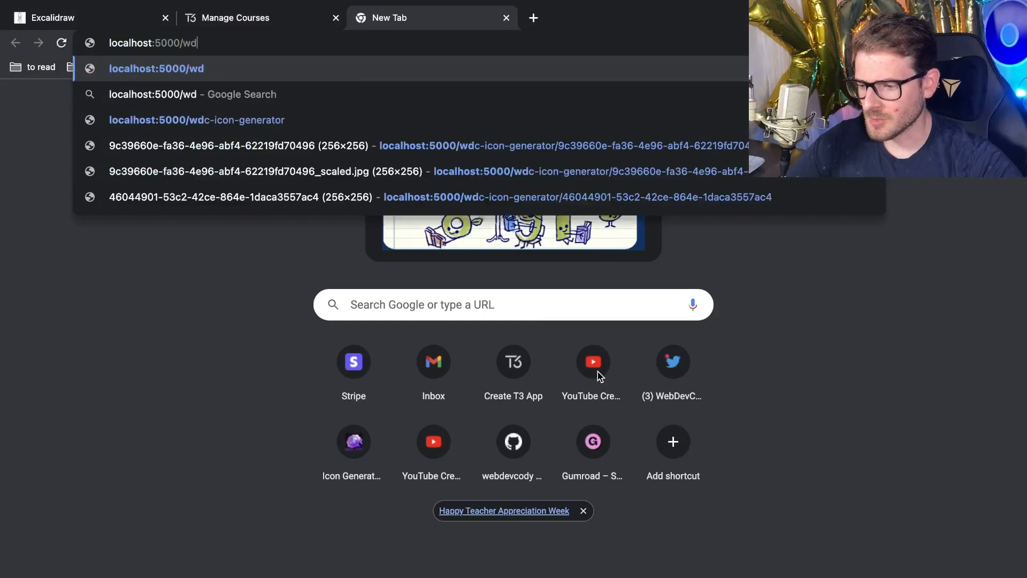
type("c-")
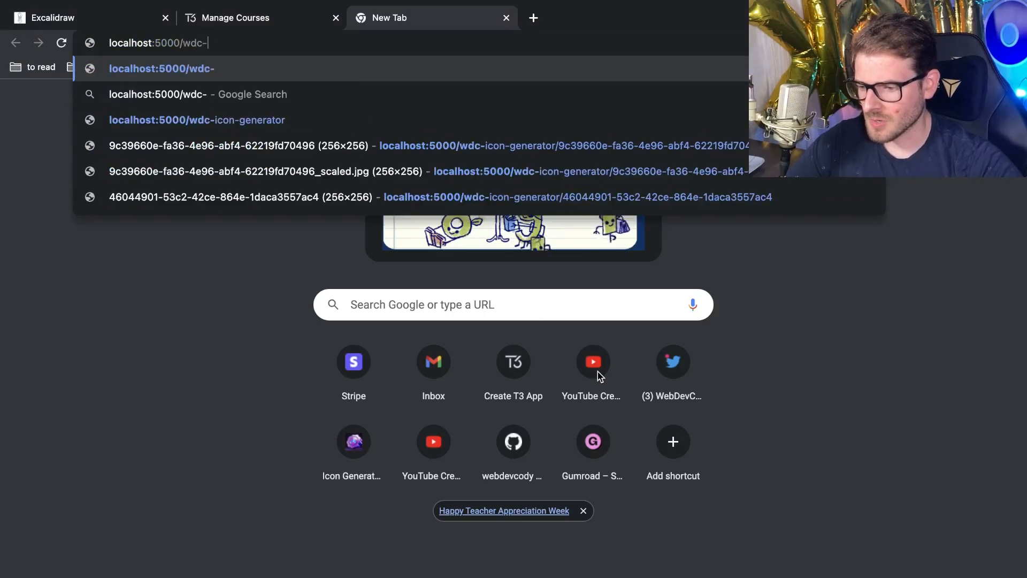
type("online-course-platform/1ba1a885-9ac9-4846-9091-1ef31875e90b")
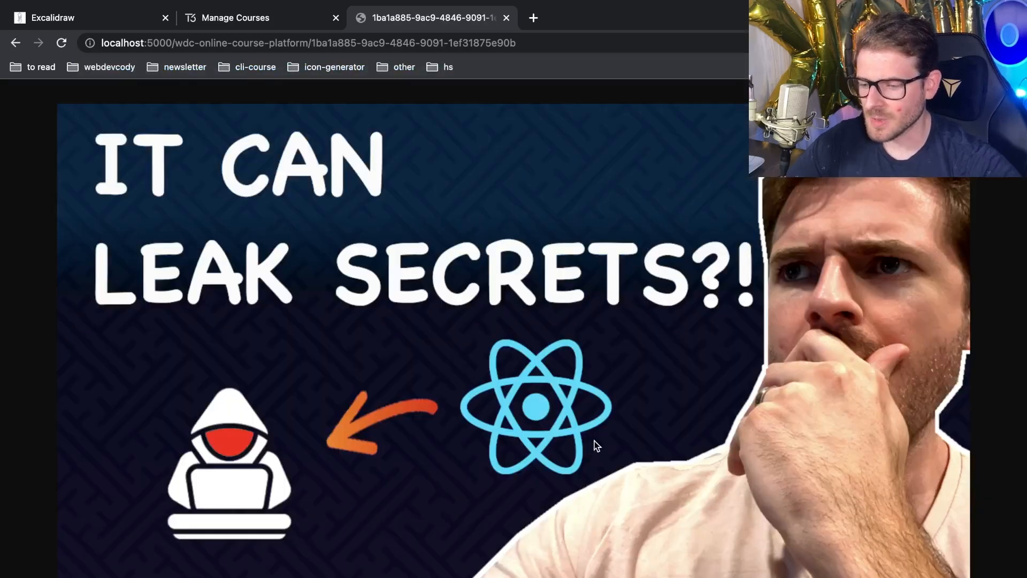
mouse_move(604, 457)
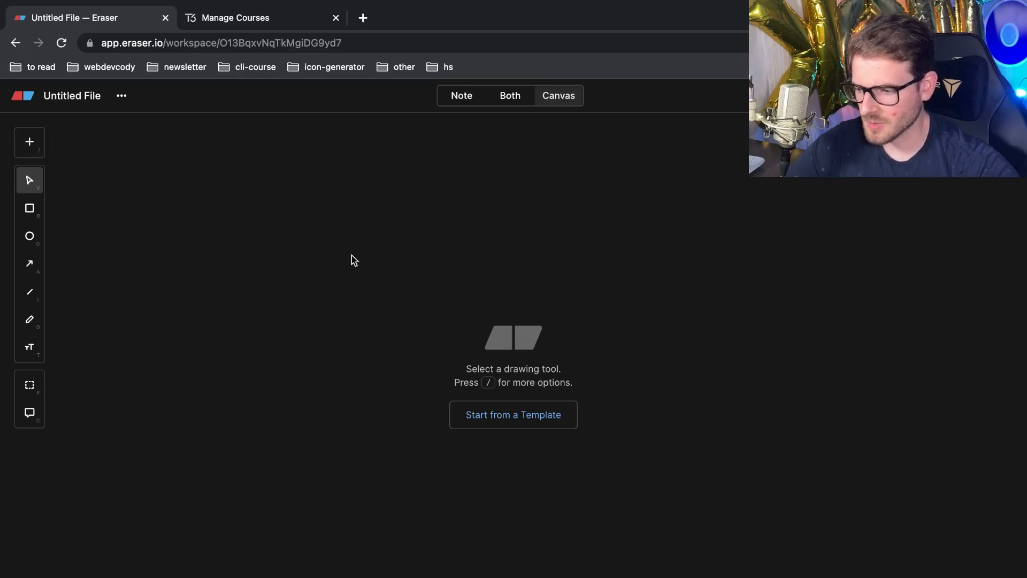
Step: Insert a user icon and draw a get arrow from it toward the tRPC presigned Post circle
left_click(29, 141)
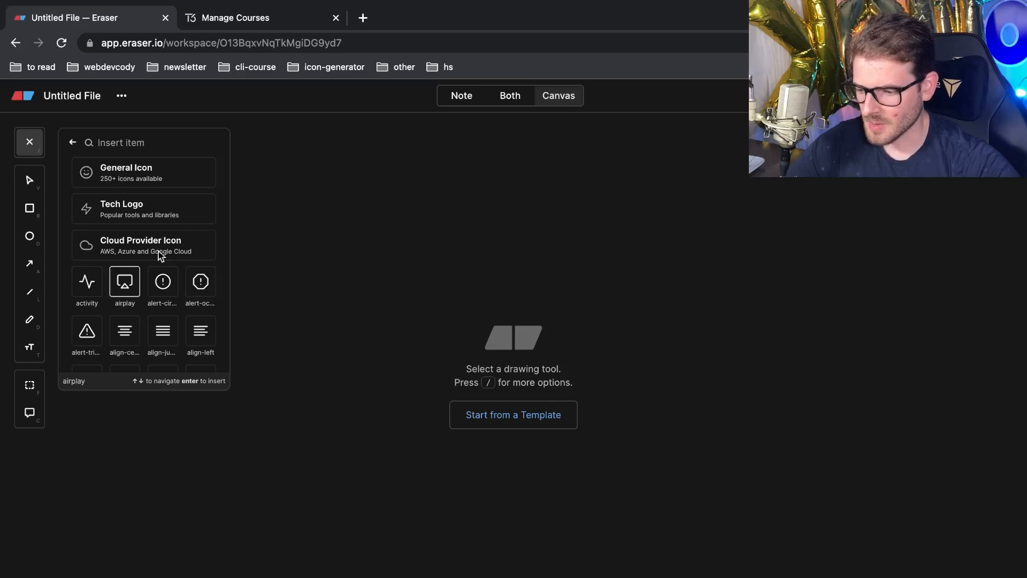
type("user")
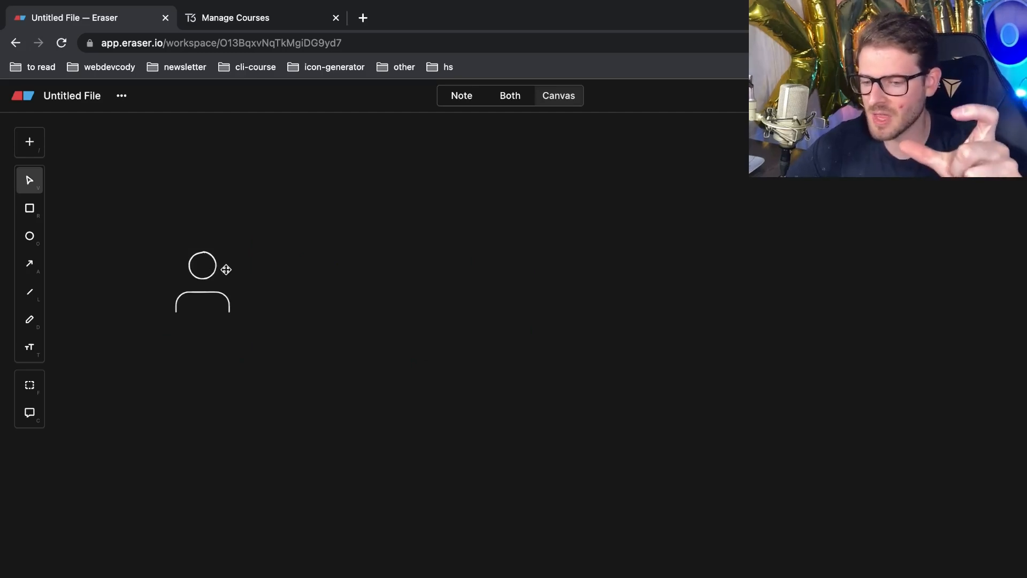
left_click(29, 264)
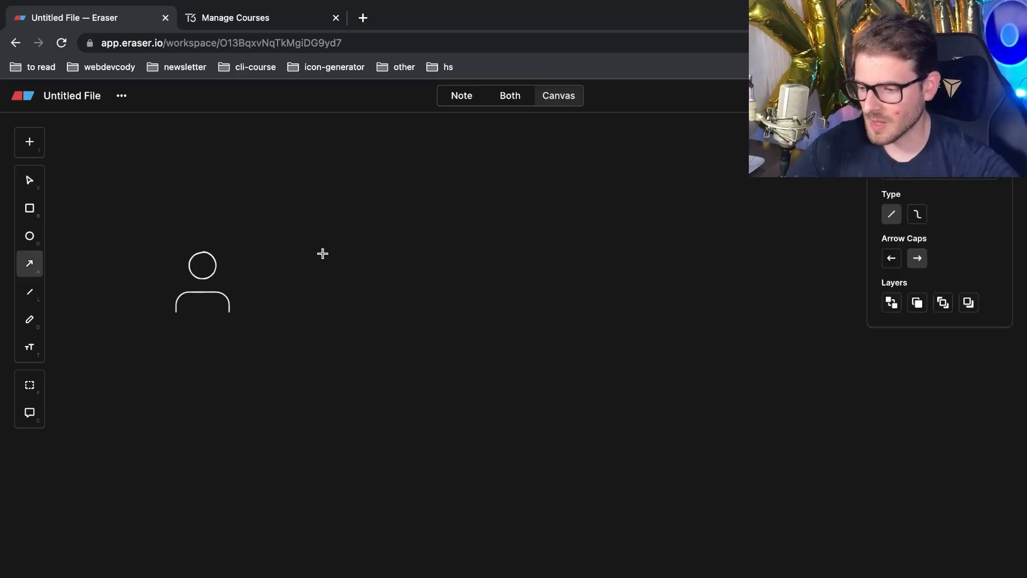
left_click_drag(244, 276, 472, 276)
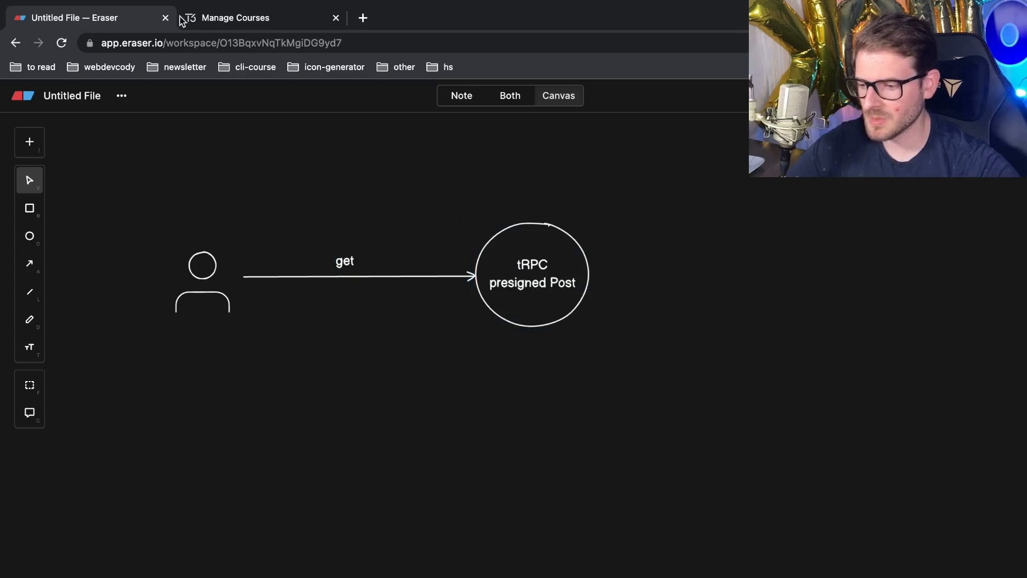
Step: Expand the course.createPresignedUrl response to result > data > json > fields in the Network panel
left_click(234, 18)
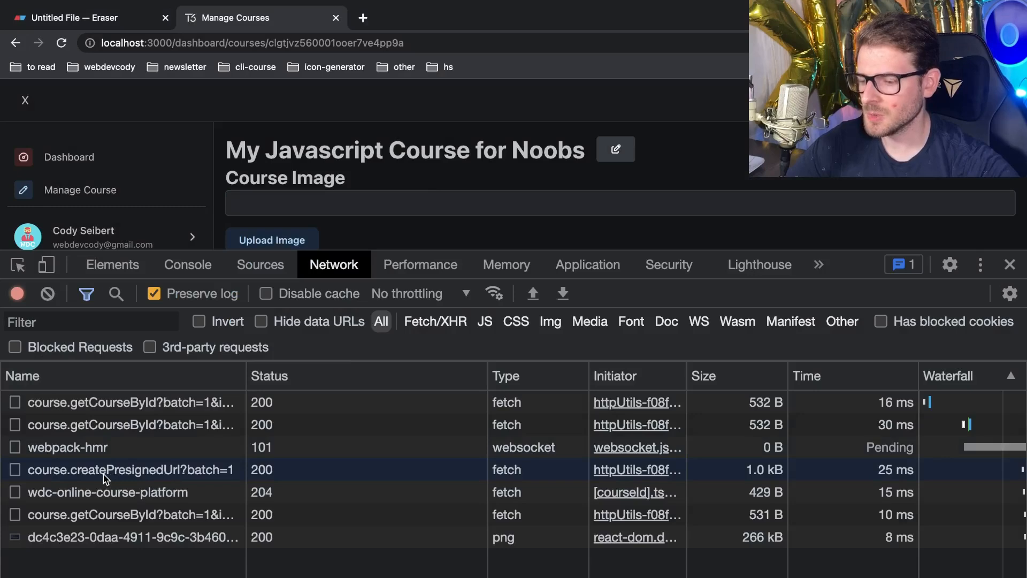
left_click(129, 469)
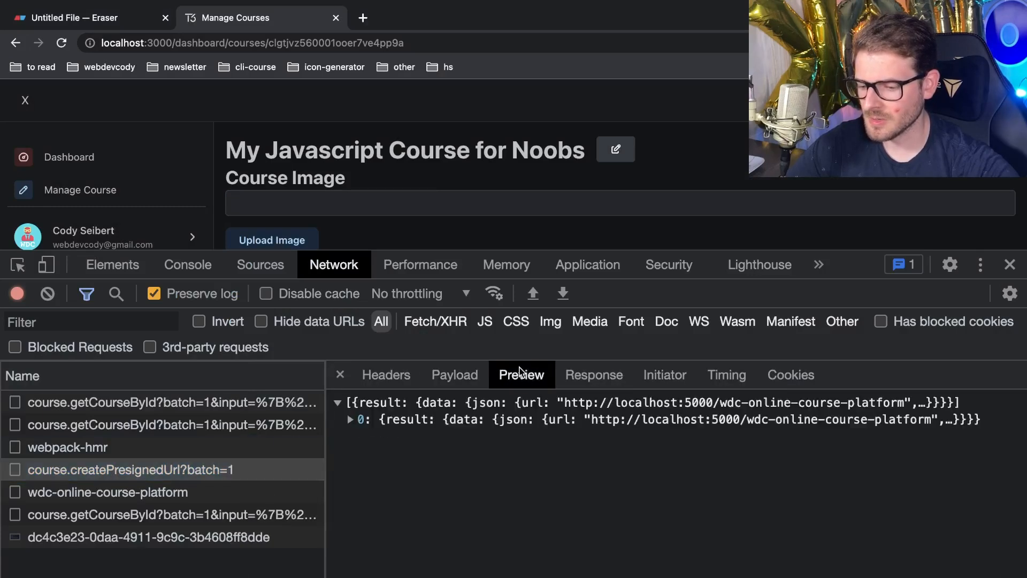
left_click(351, 420)
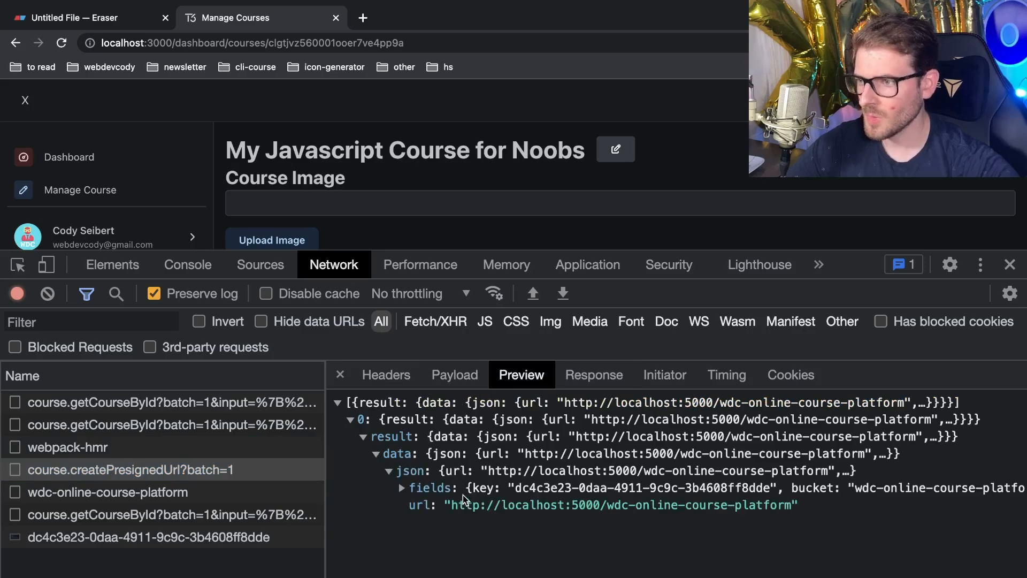
left_click(403, 488)
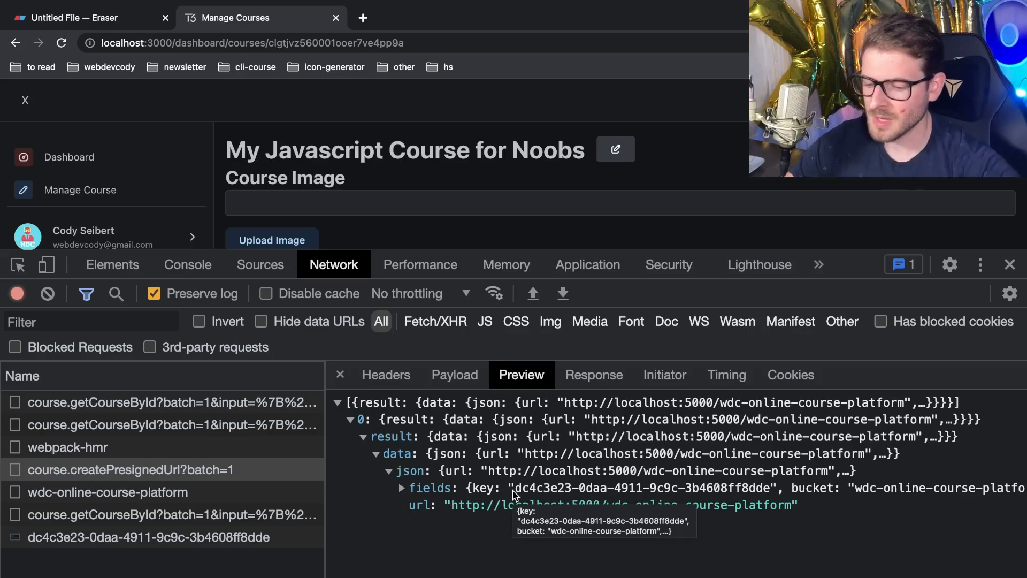
left_click(404, 488)
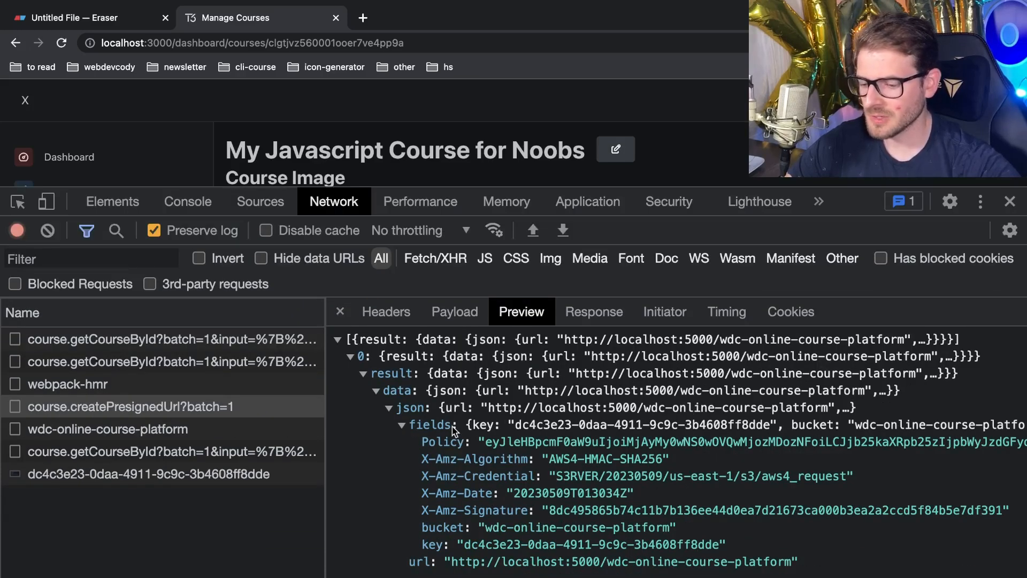
mouse_move(639, 346)
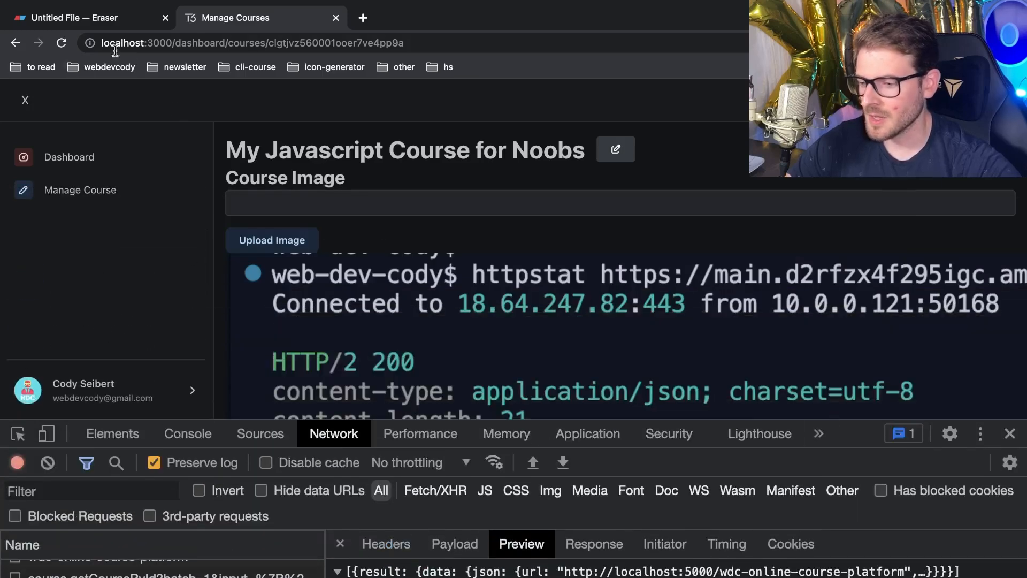
Step: Draw a return arrow from the tRPC circle to the UI labelled 'send back url + fields'
left_click(74, 18)
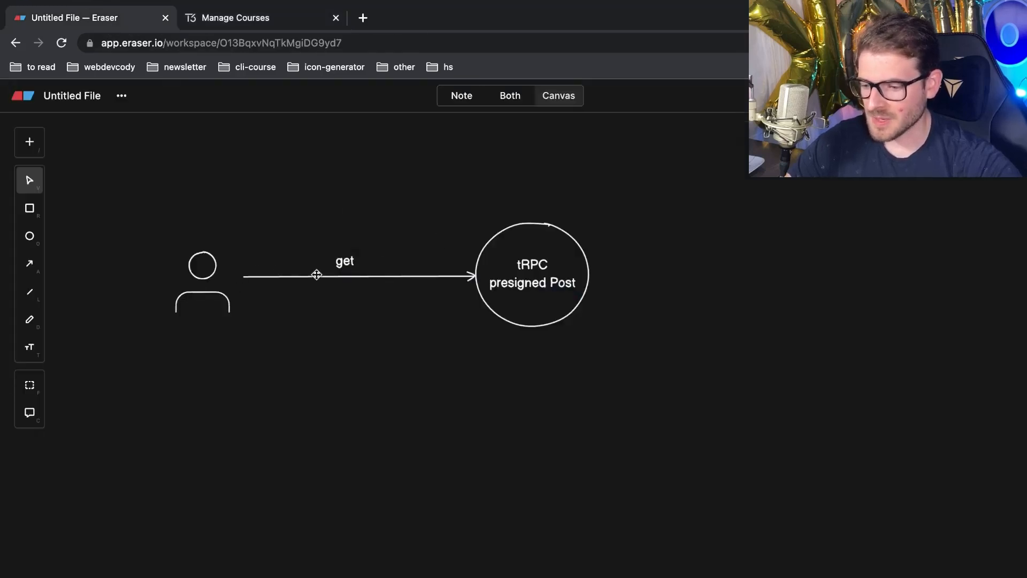
mouse_move(236, 19)
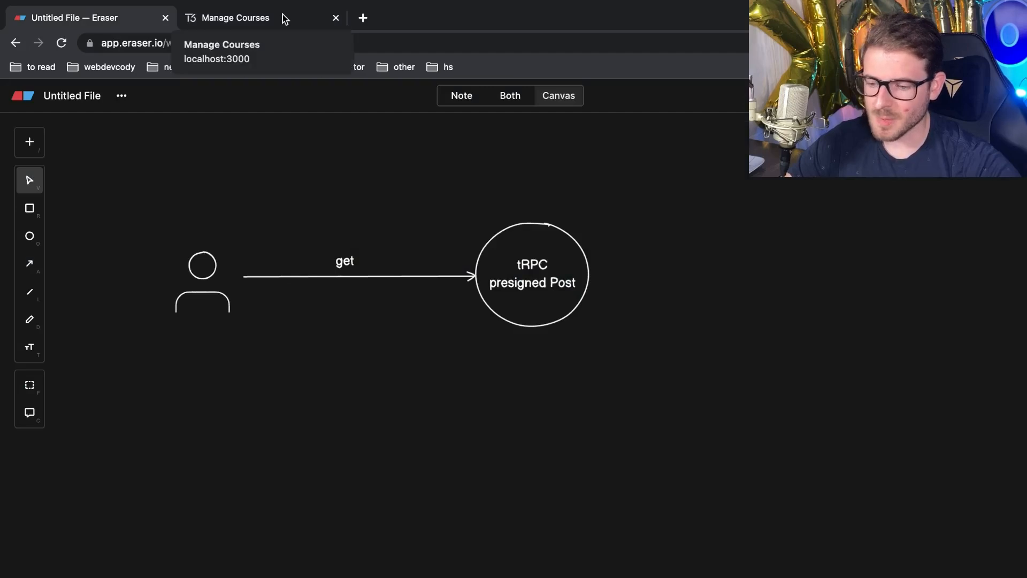
left_click(30, 264)
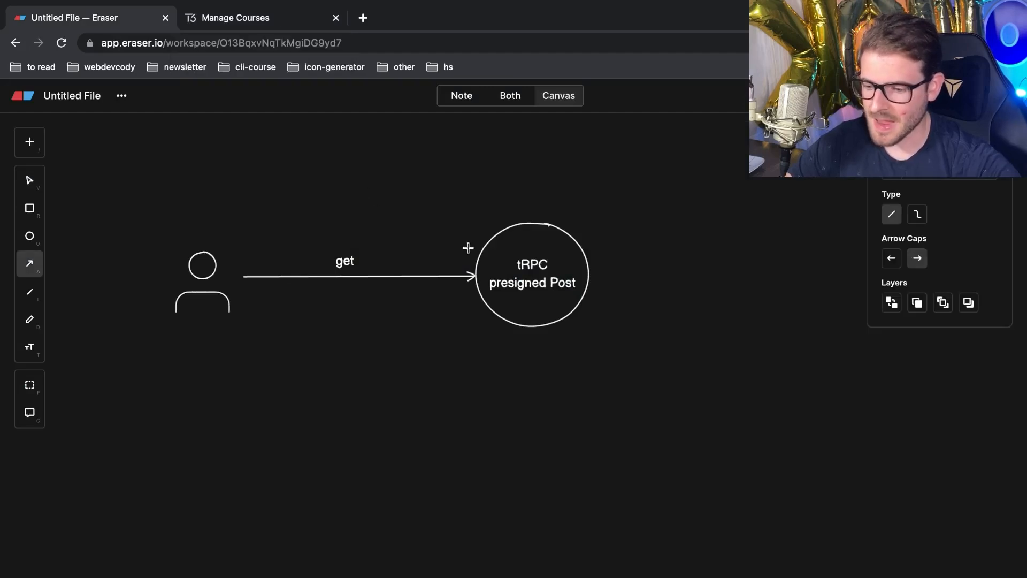
left_click_drag(468, 303, 266, 303)
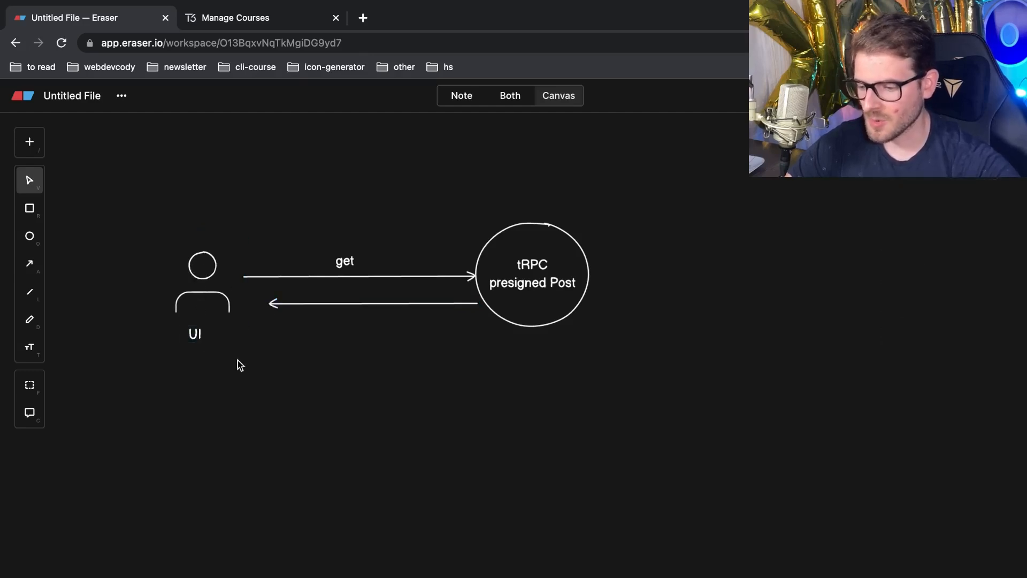
type("send back url + fields")
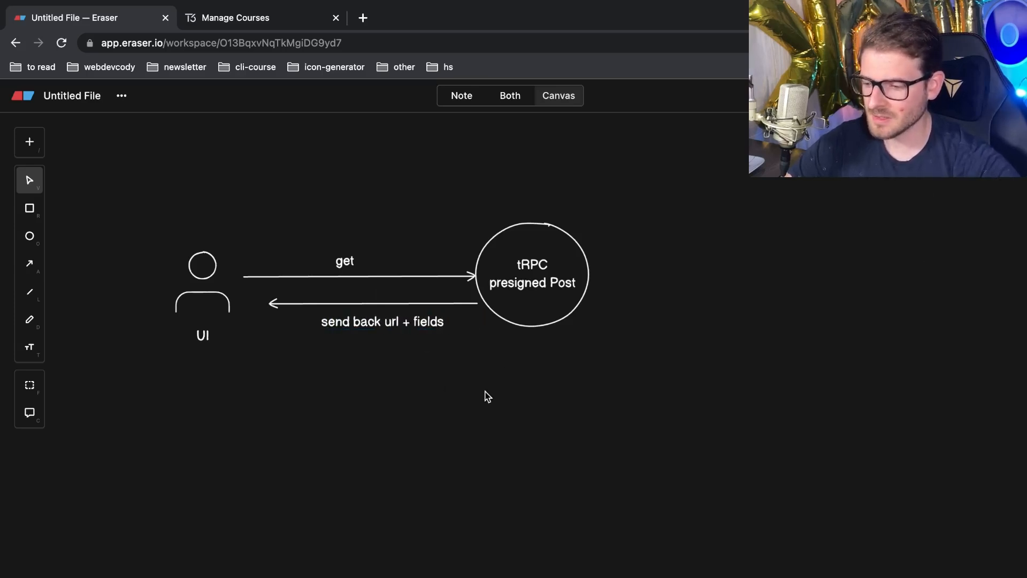
mouse_move(335, 374)
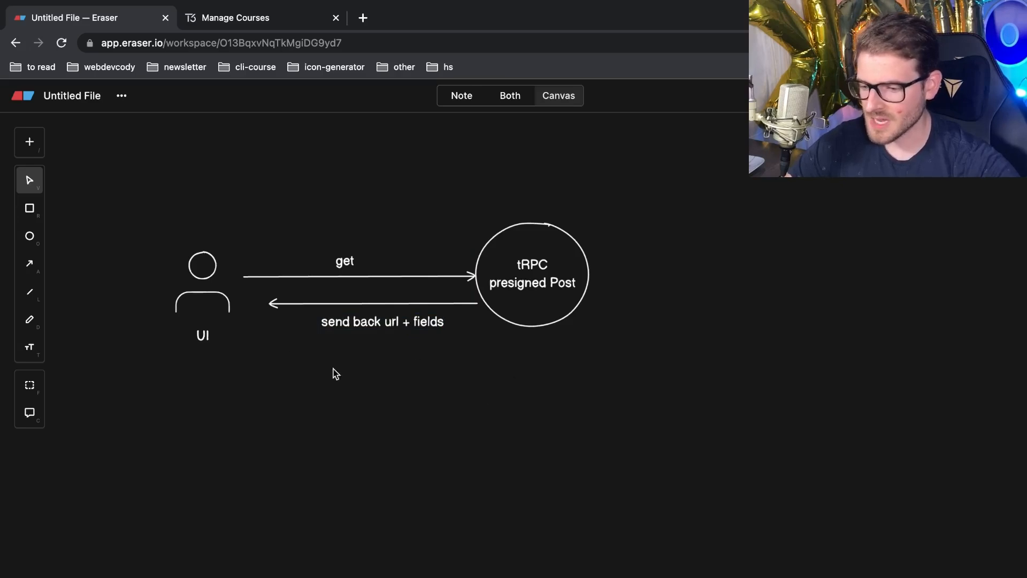
mouse_move(410, 324)
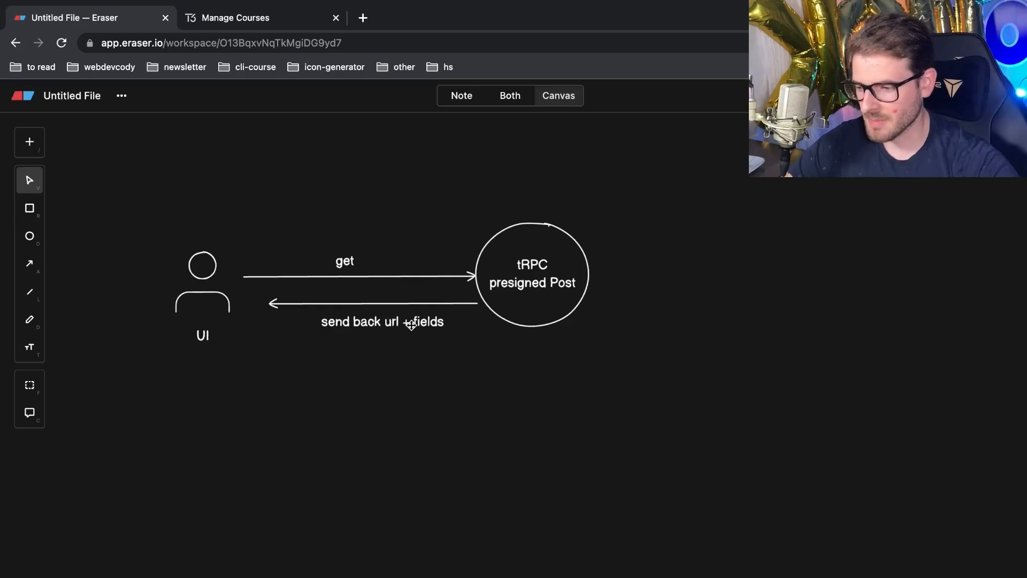
Step: Insert an S3 bucket icon and label it with 'FormData, append a file, fetch post request'
type("icon")
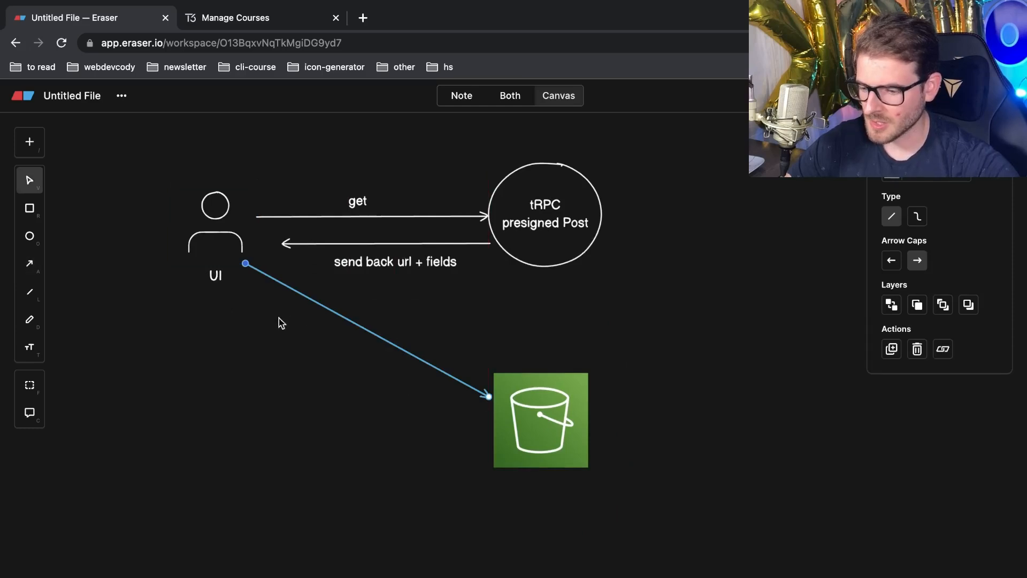
type("form p")
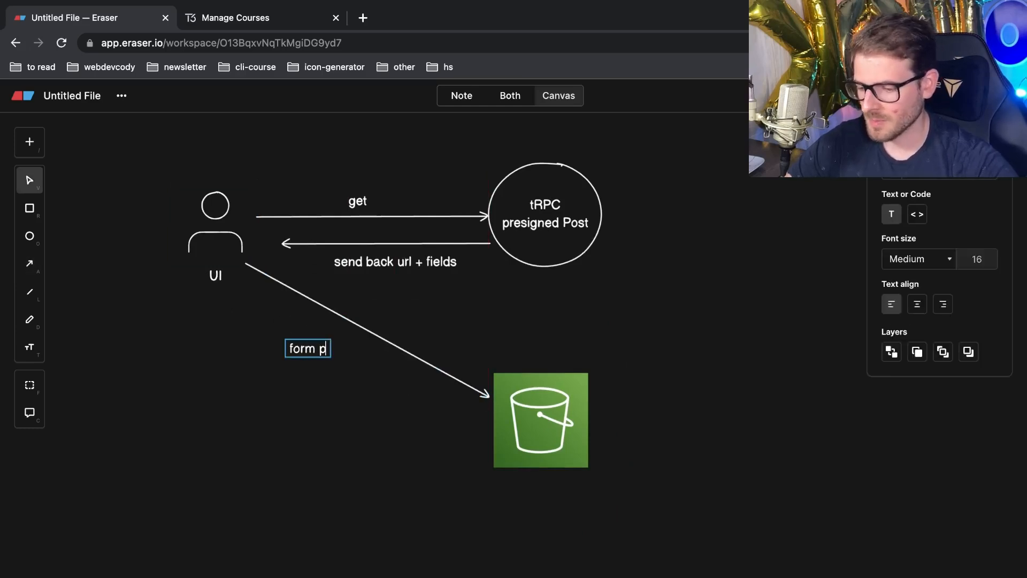
type("ost")
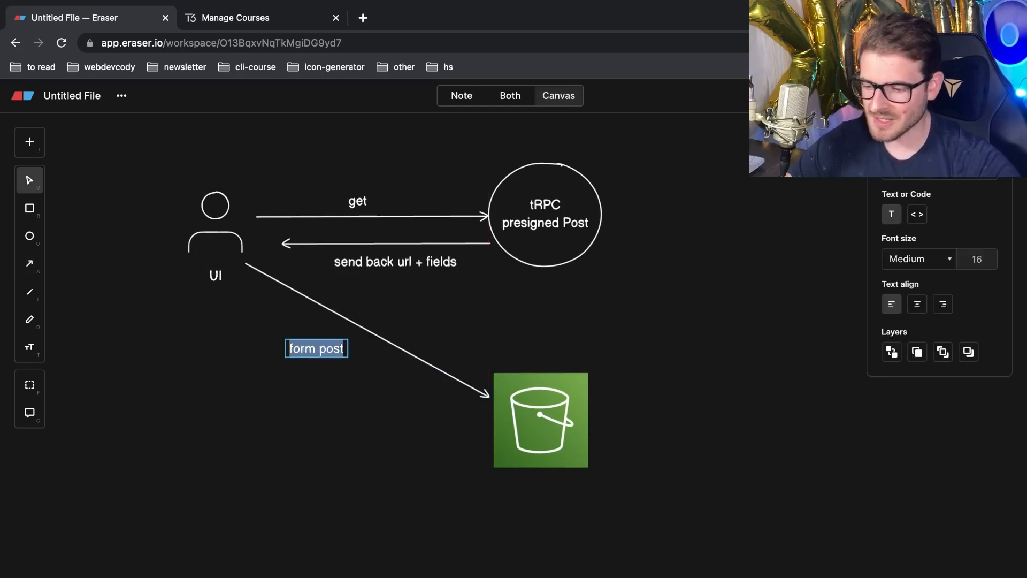
type("FormData")
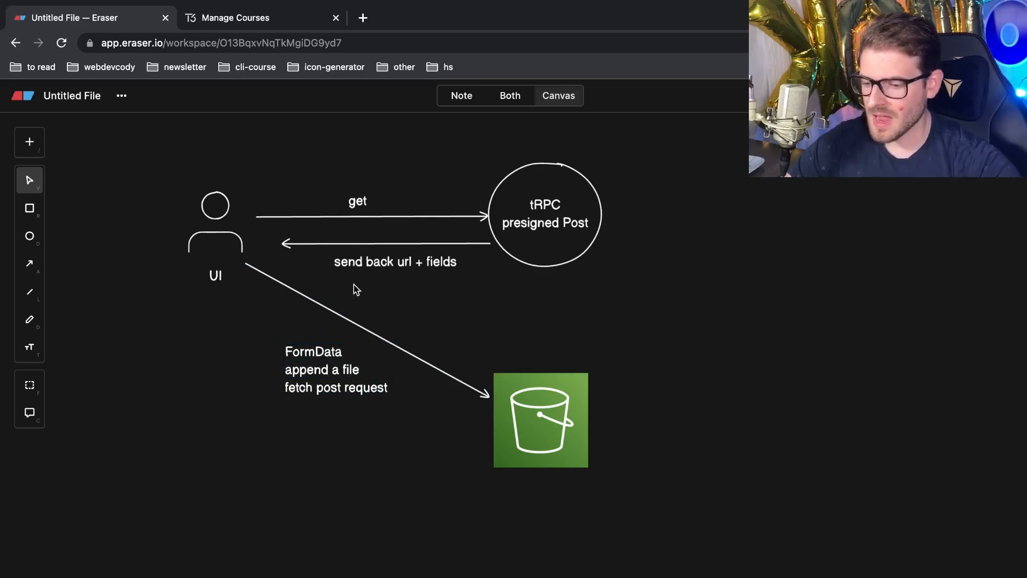
mouse_move(474, 281)
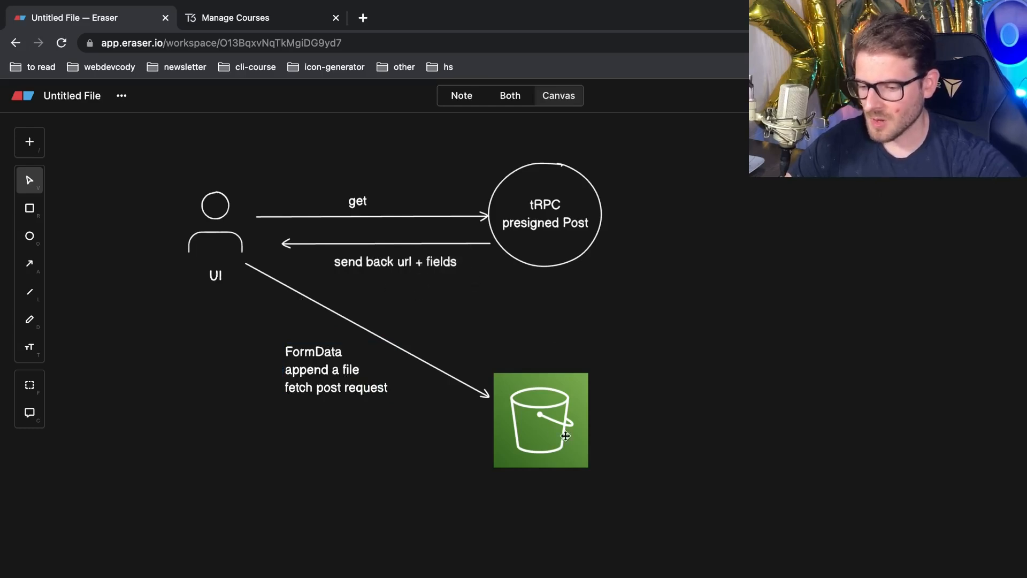
mouse_move(549, 402)
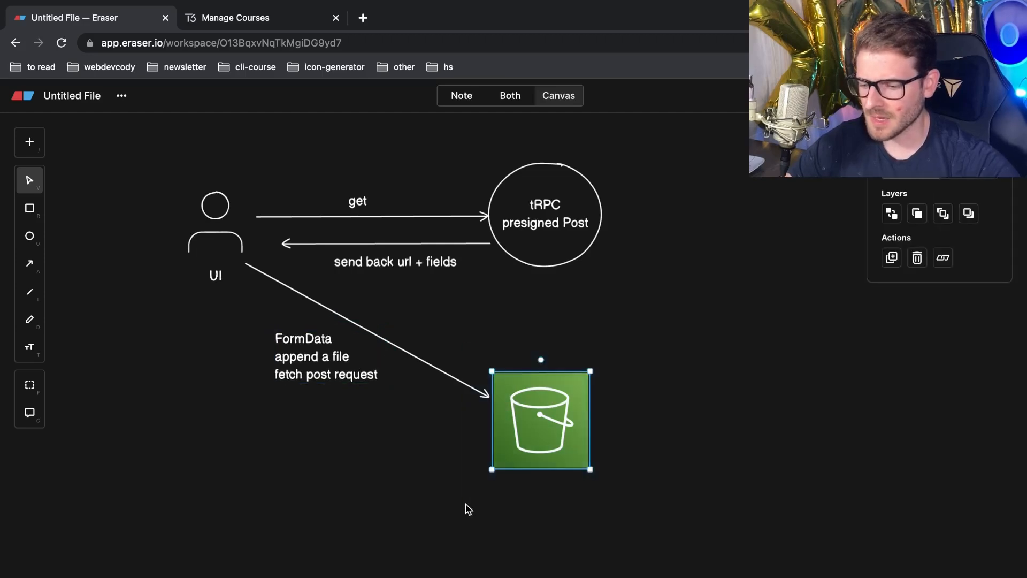
Step: Draw an arrow from the UI figure to the S3 bucket icon
left_click(30, 264)
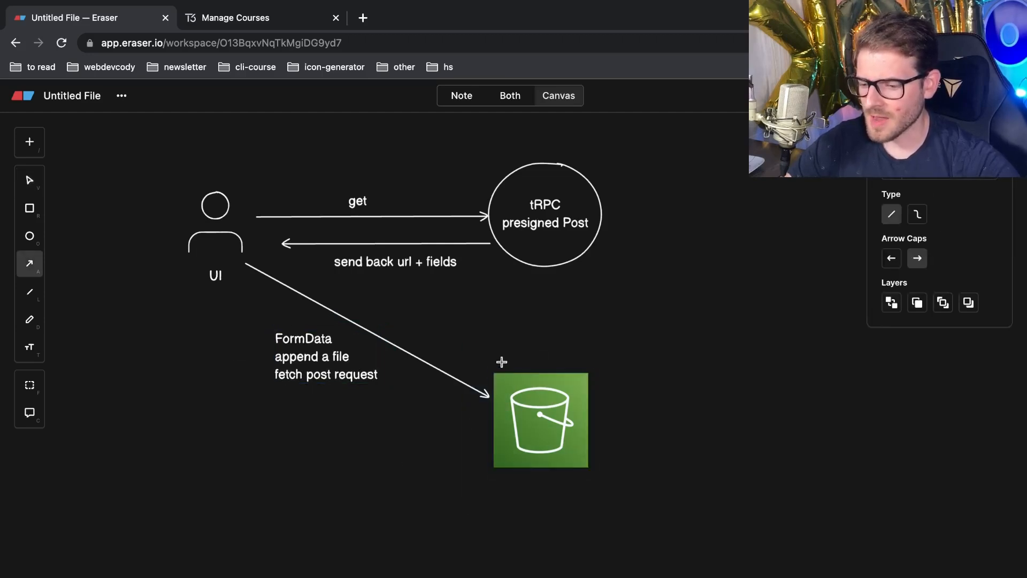
left_click(540, 419)
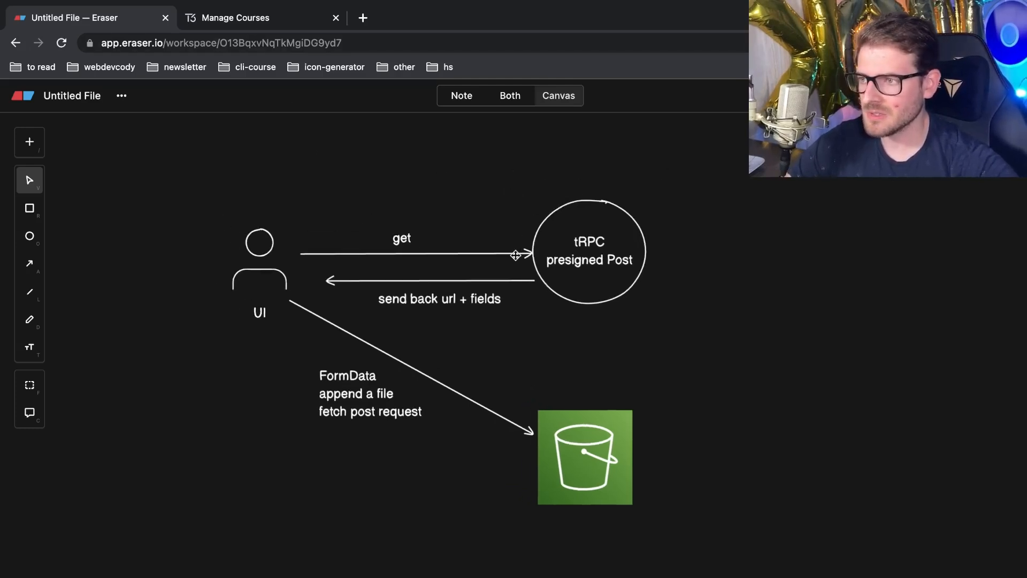
Step: Open [courseId].tsx via quick-open 'pages/' and scroll to the createPresignedUrl mutation
left_click(401, 255)
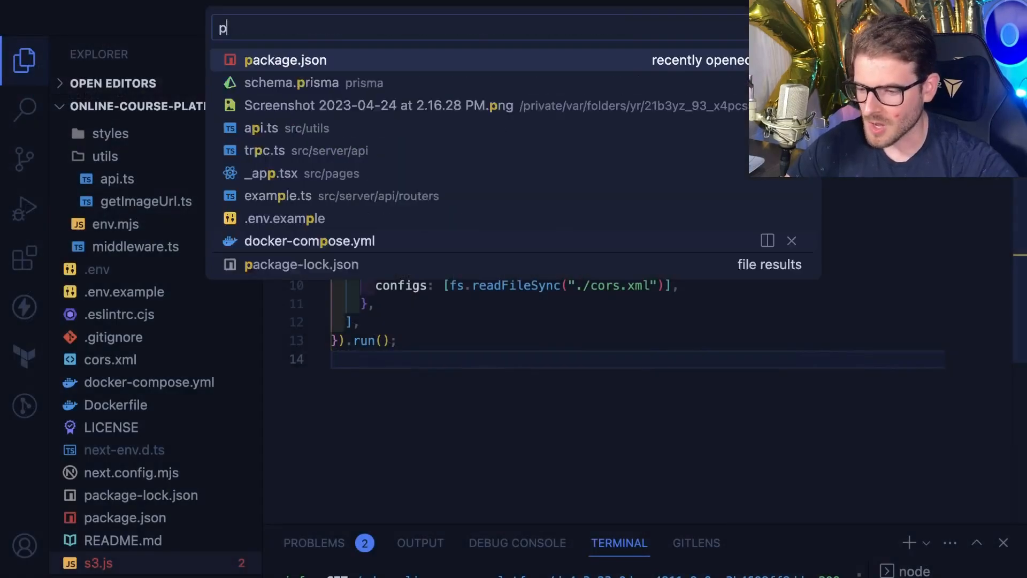
type("ages/")
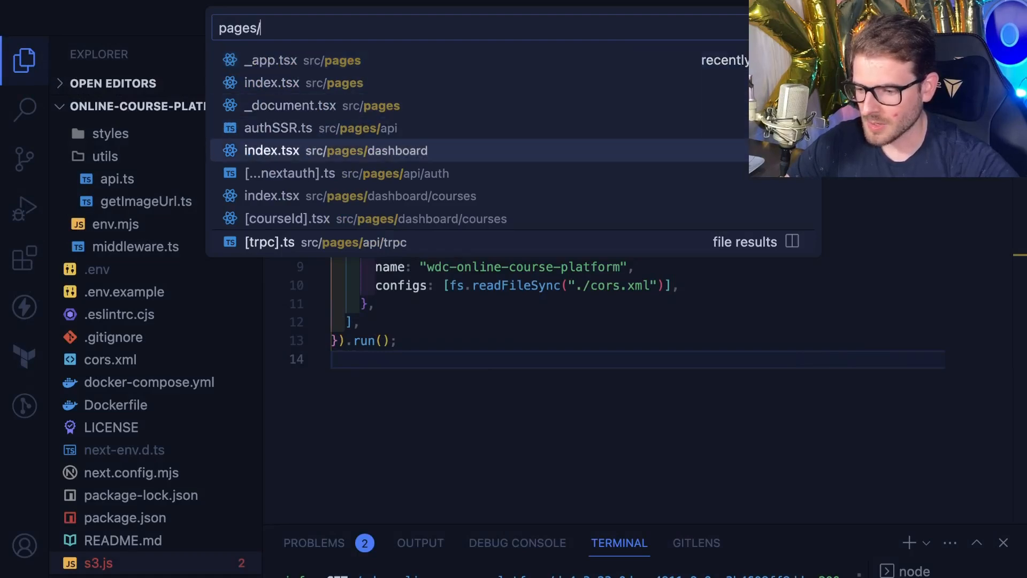
left_click(287, 218)
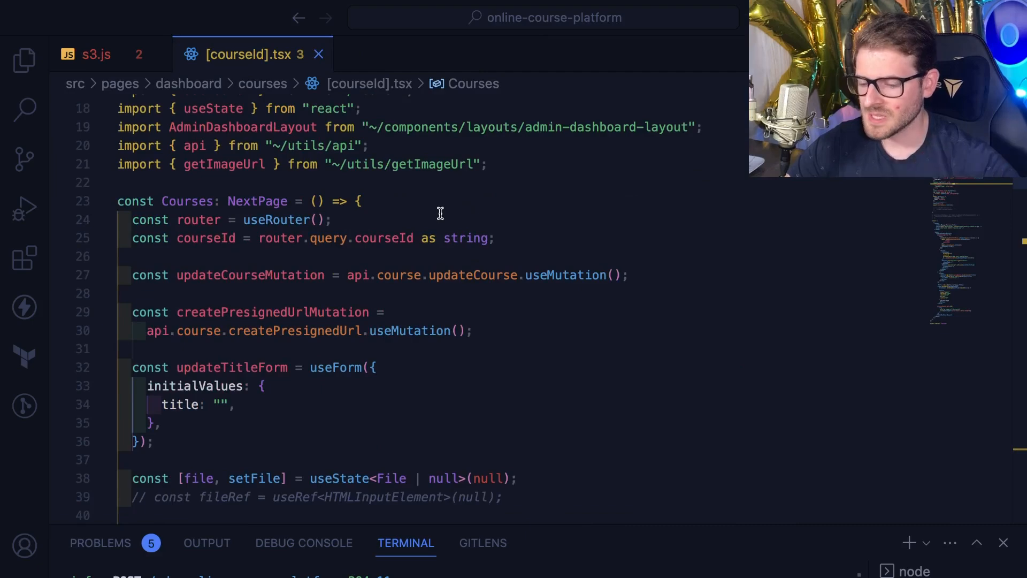
scroll("down", 3)
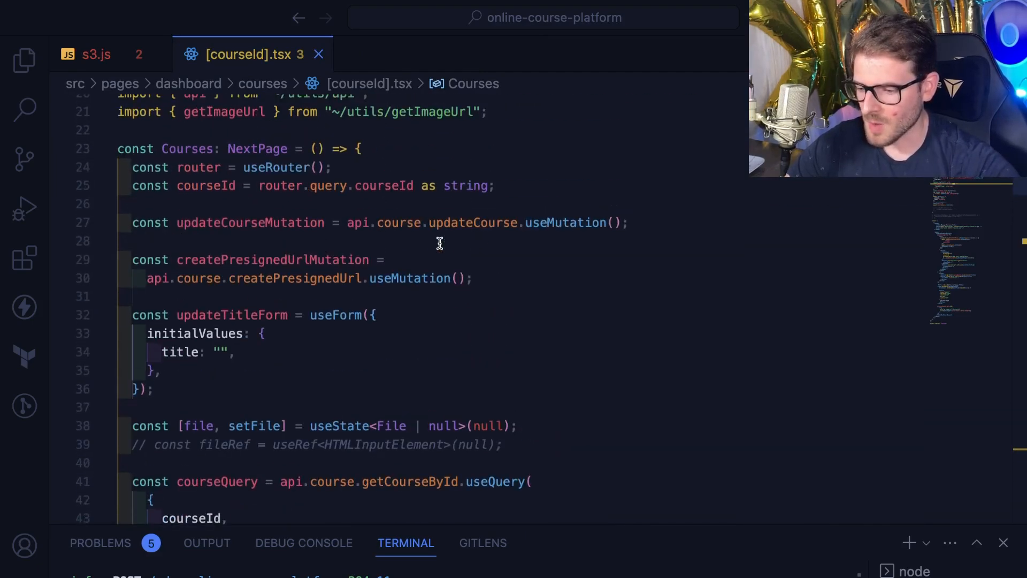
scroll("down", 3)
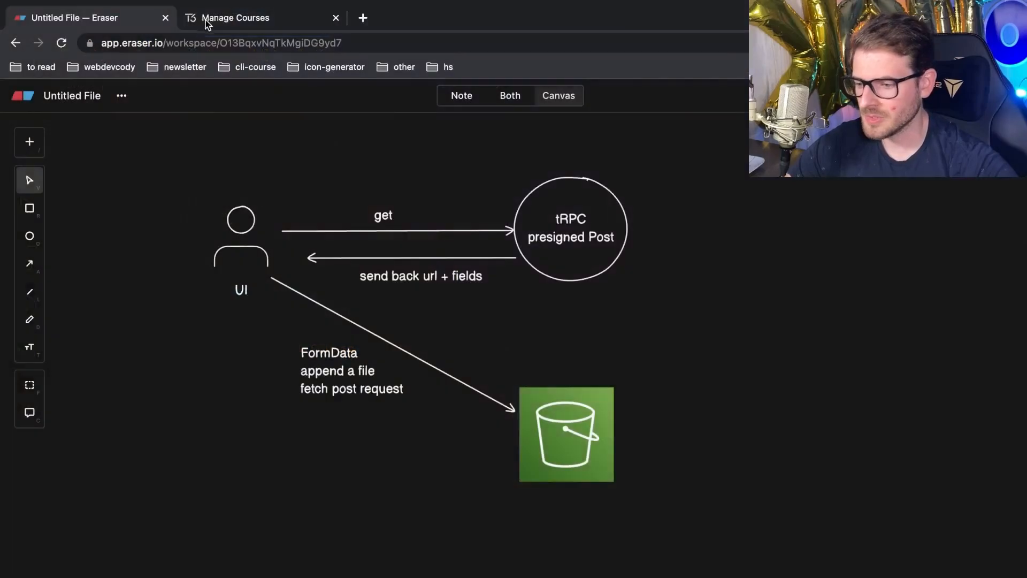
left_click(234, 18)
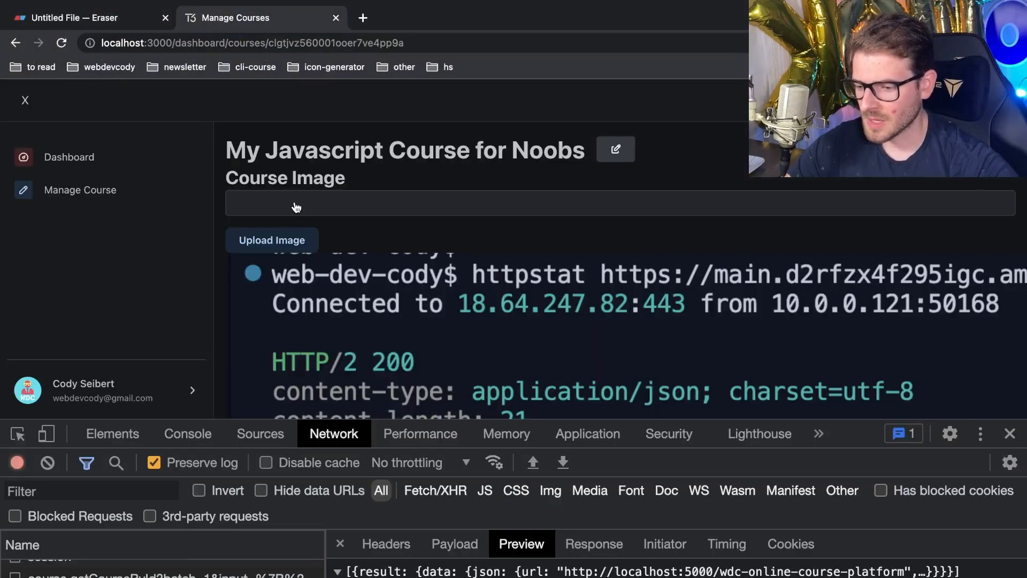
left_click(271, 240)
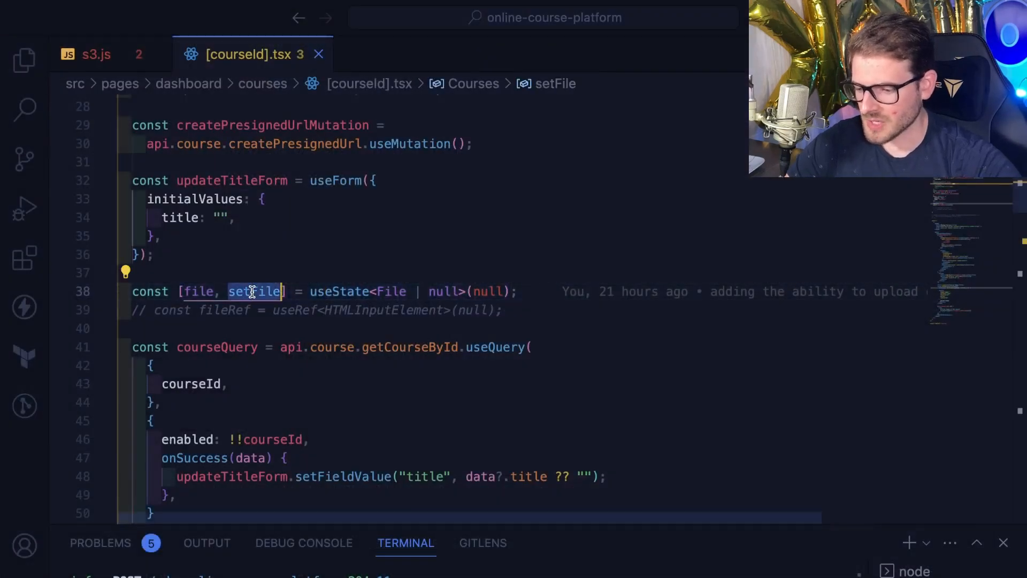
scroll("down", 3)
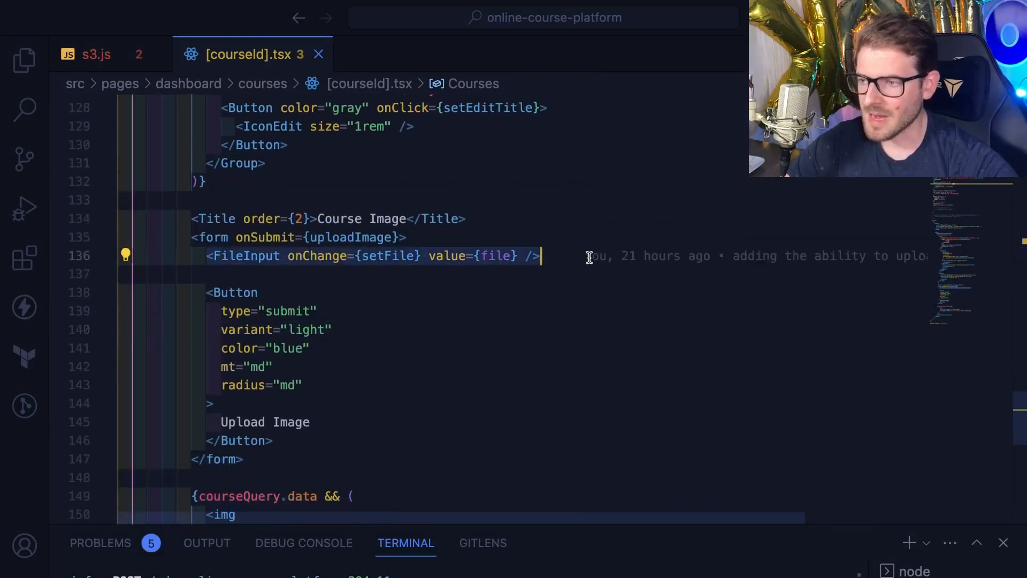
double_click(246, 256)
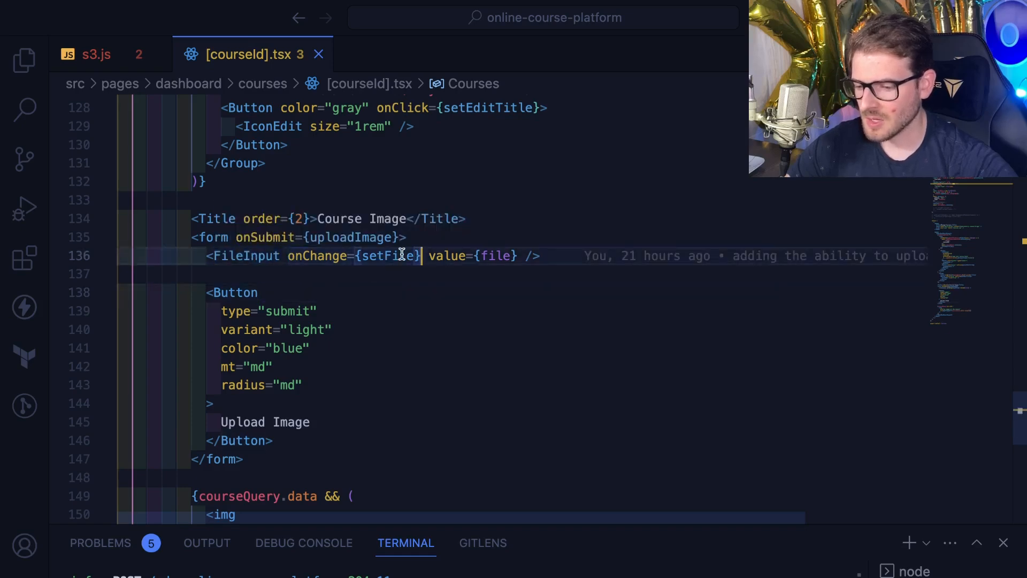
mouse_move(387, 256)
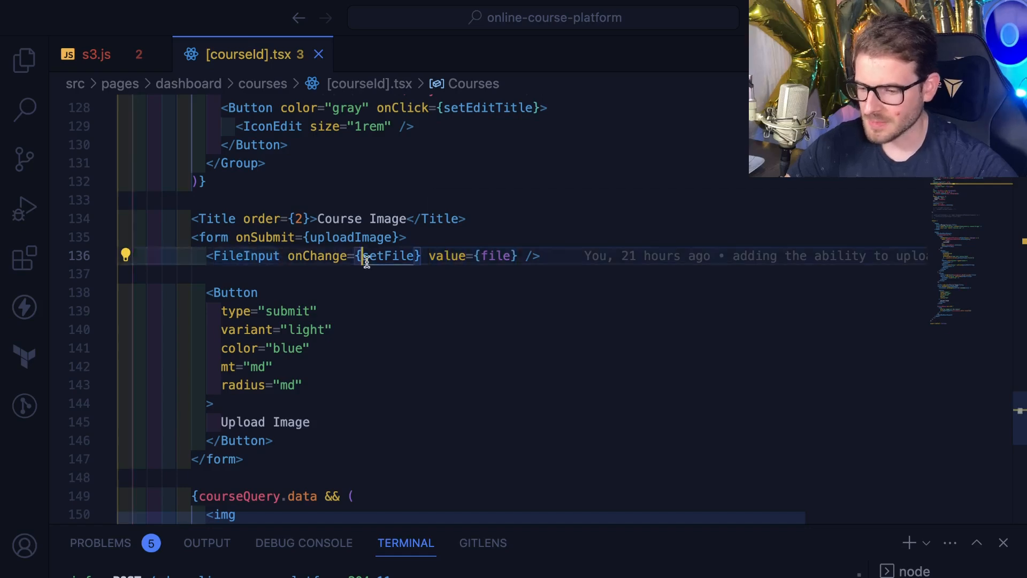
scroll("down", 3)
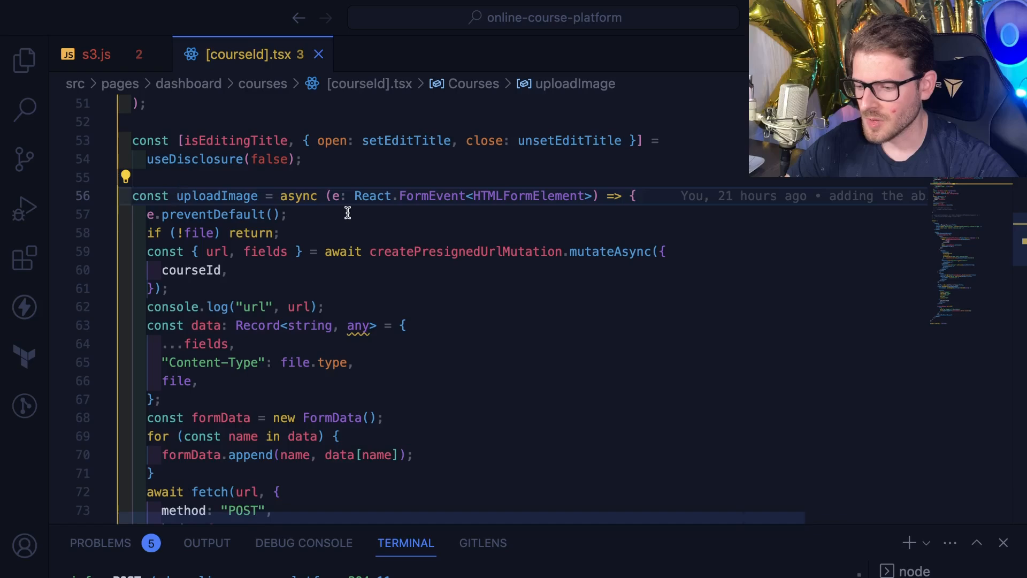
Step: Scroll through uploadImage in [courseId].tsx where the url console.log was removed
scroll("down", 3)
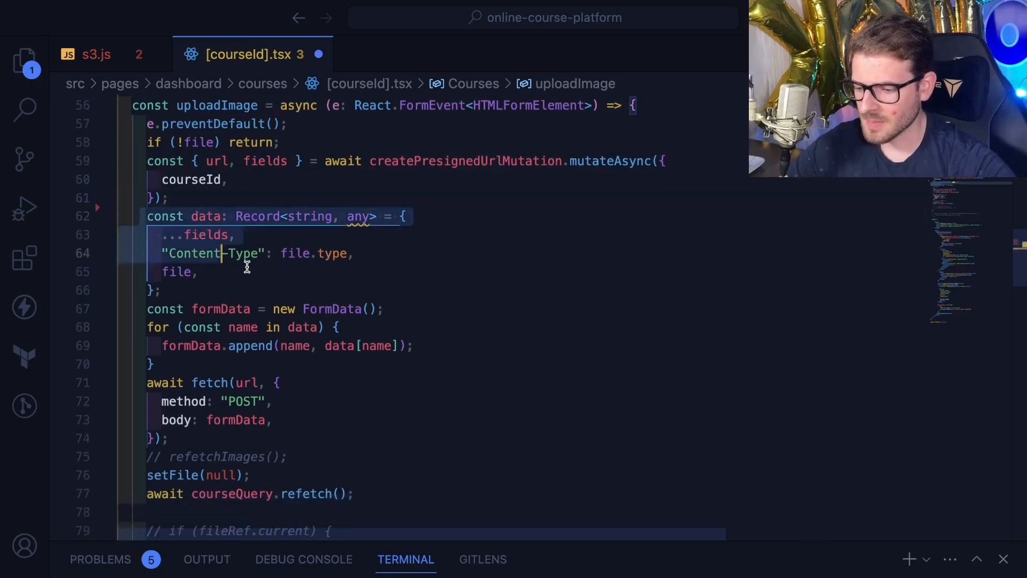
scroll("down", 3)
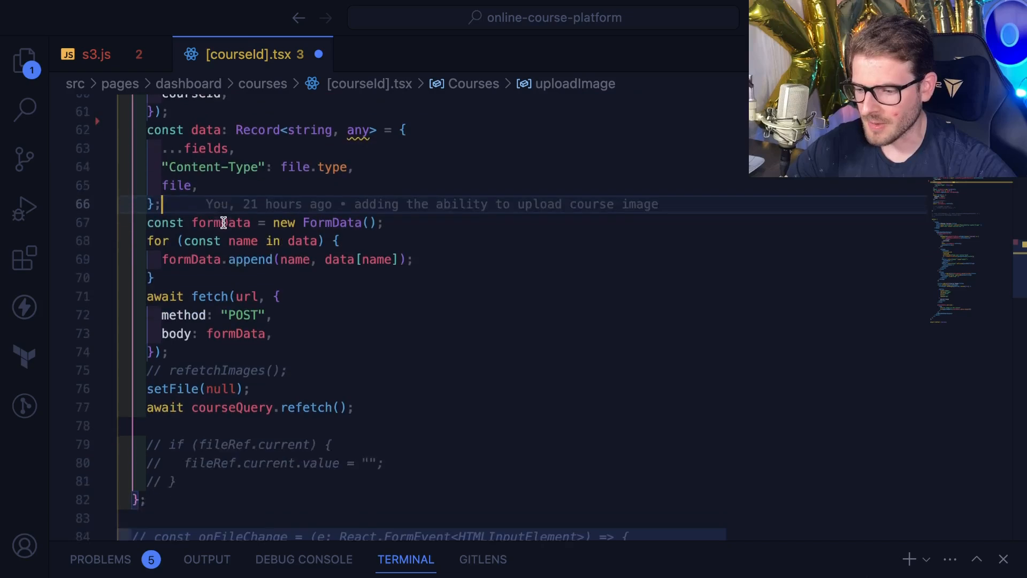
scroll("down", 3)
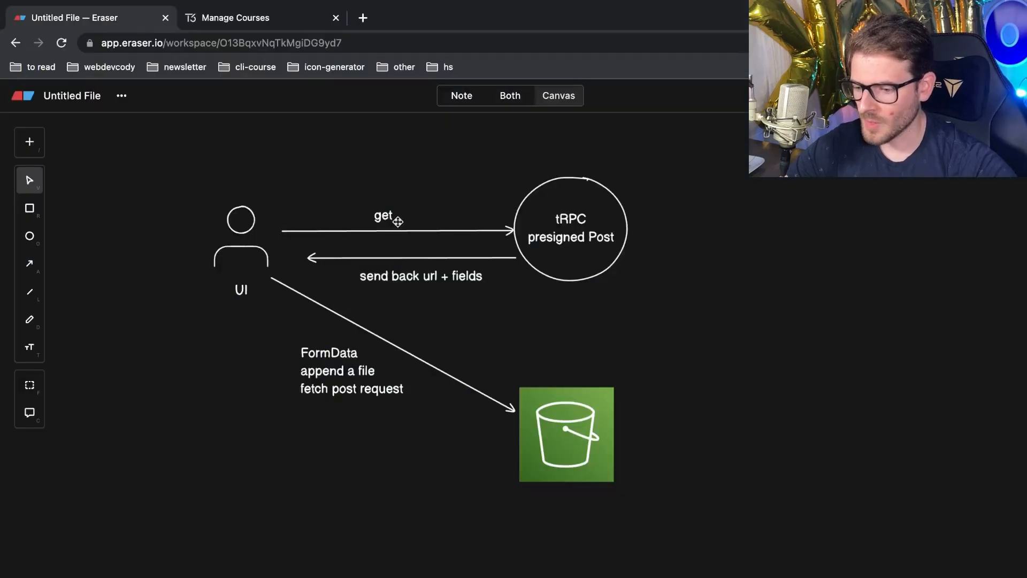
Step: Save [courseId].tsx with the console.log removed from the upload handler and review its top-level hooks
type("post")
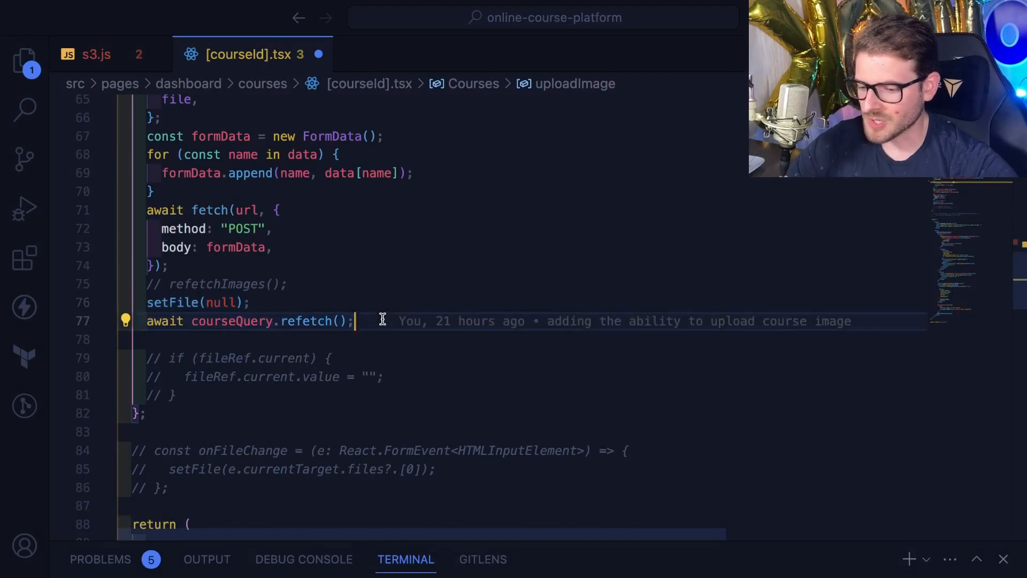
left_click(274, 247)
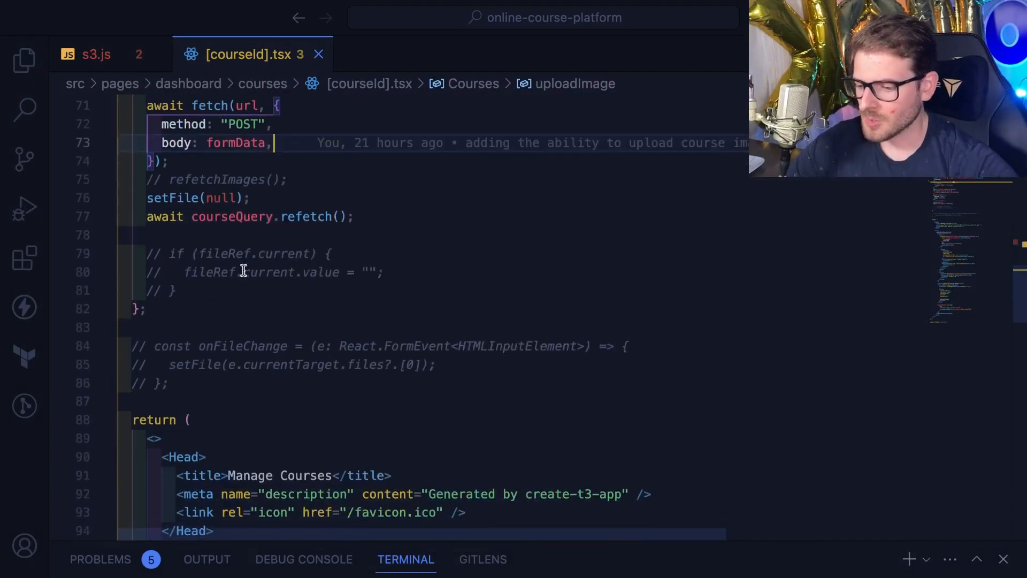
scroll("down", 3)
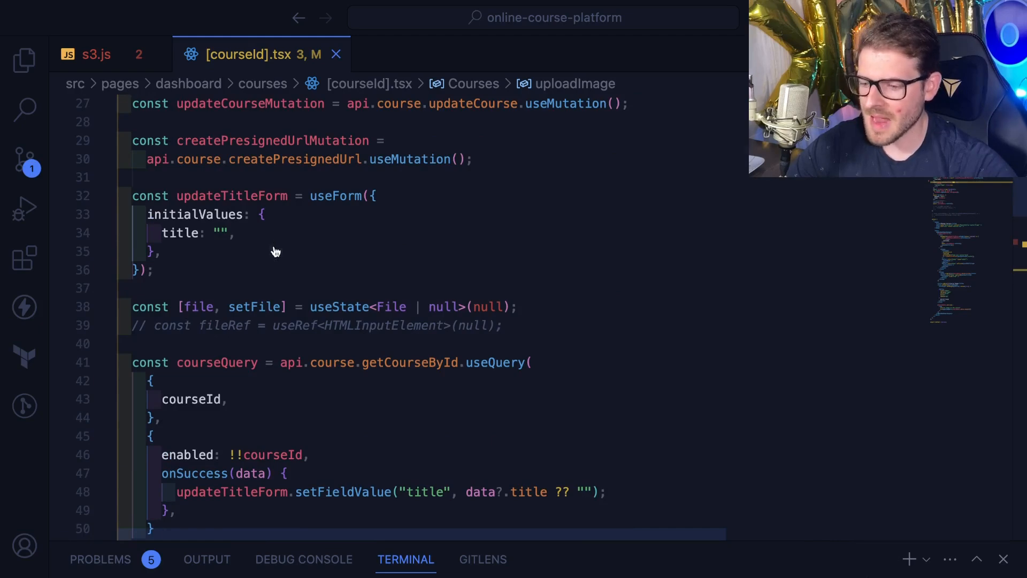
Step: Review the createPresignedUrl procedure in course.ts, including its course lookup query
type("rout")
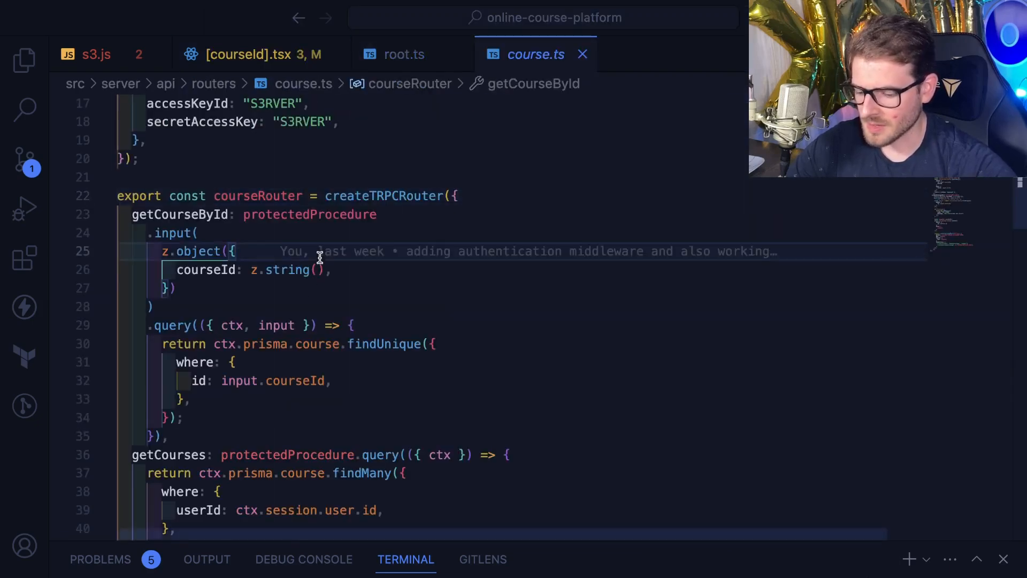
scroll("down", 3)
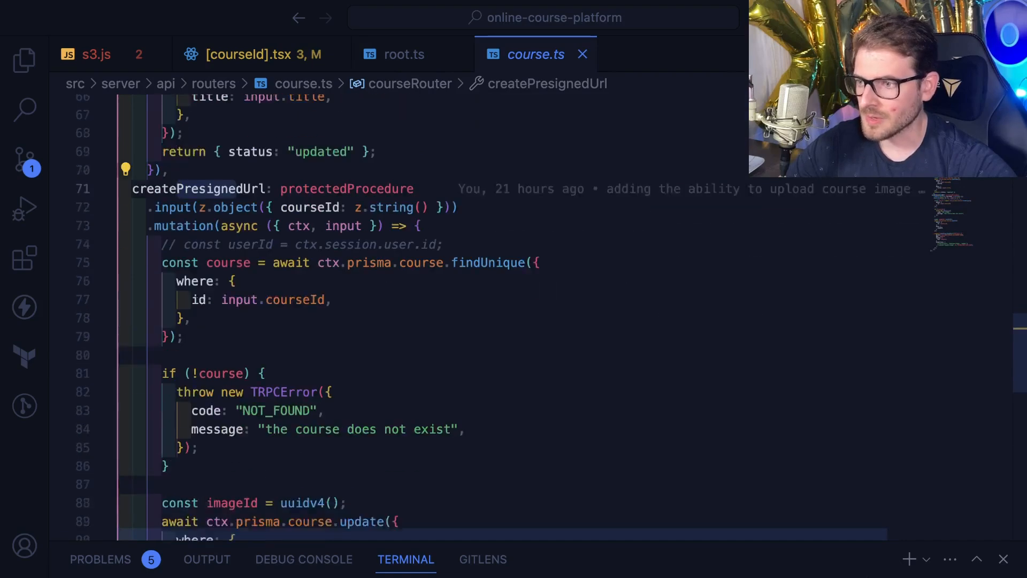
scroll("down", 3)
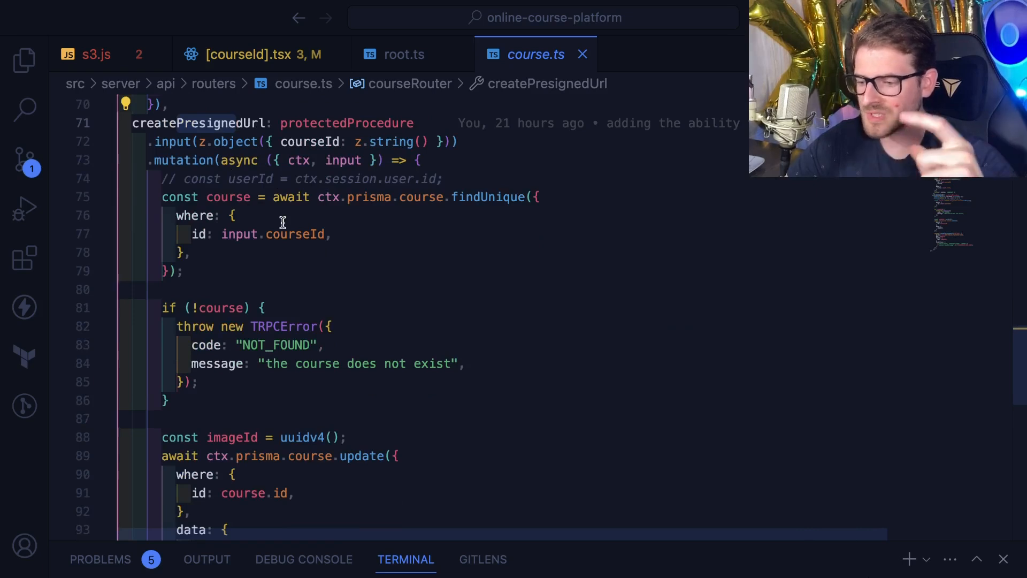
left_click(308, 141)
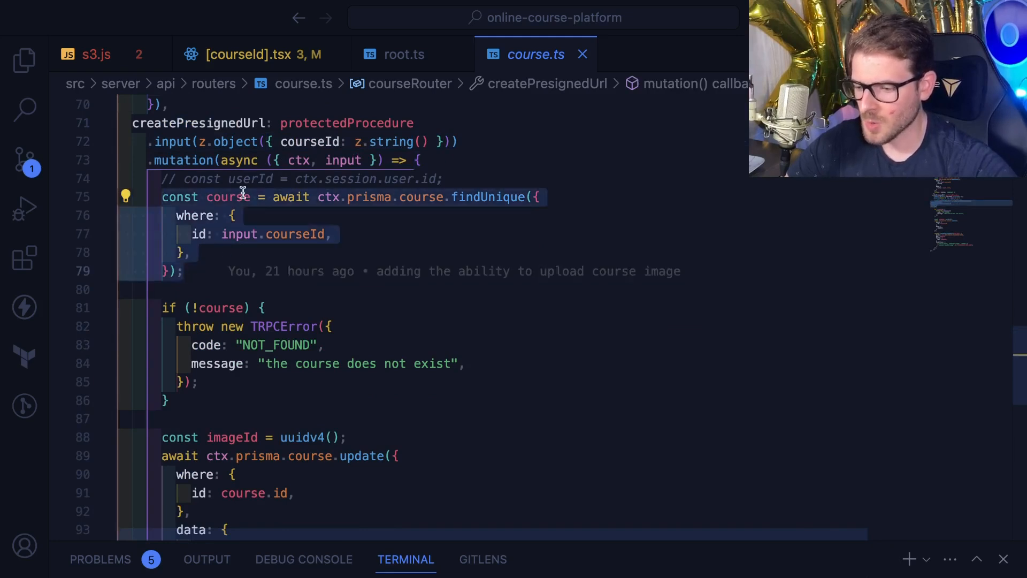
scroll("down", 3)
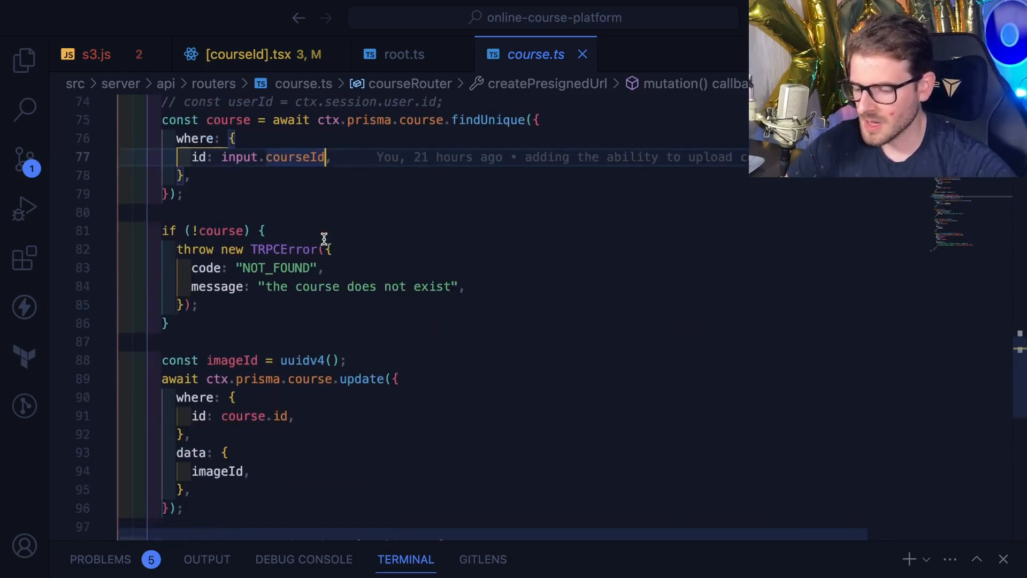
scroll("down", 3)
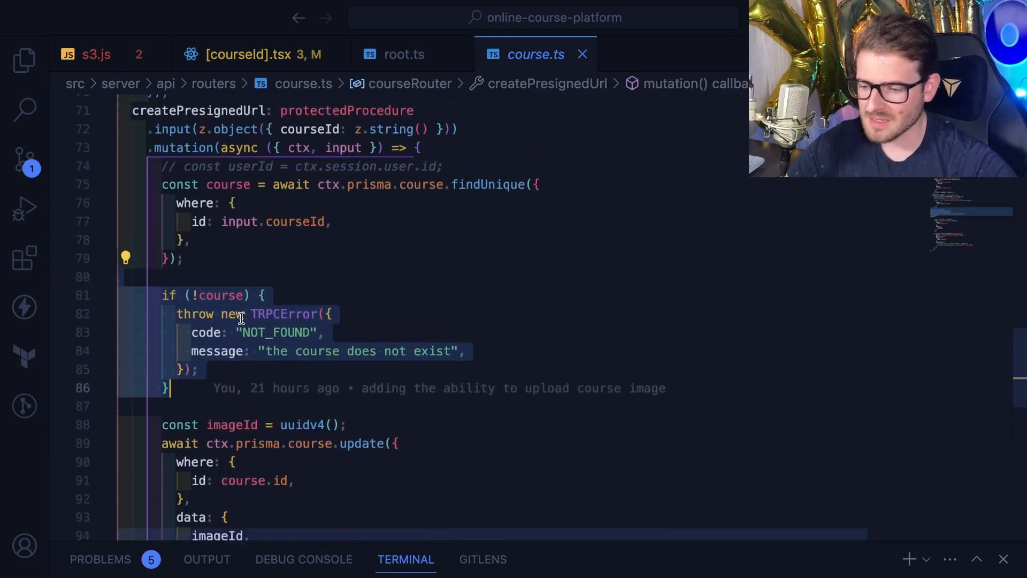
mouse_move(216, 192)
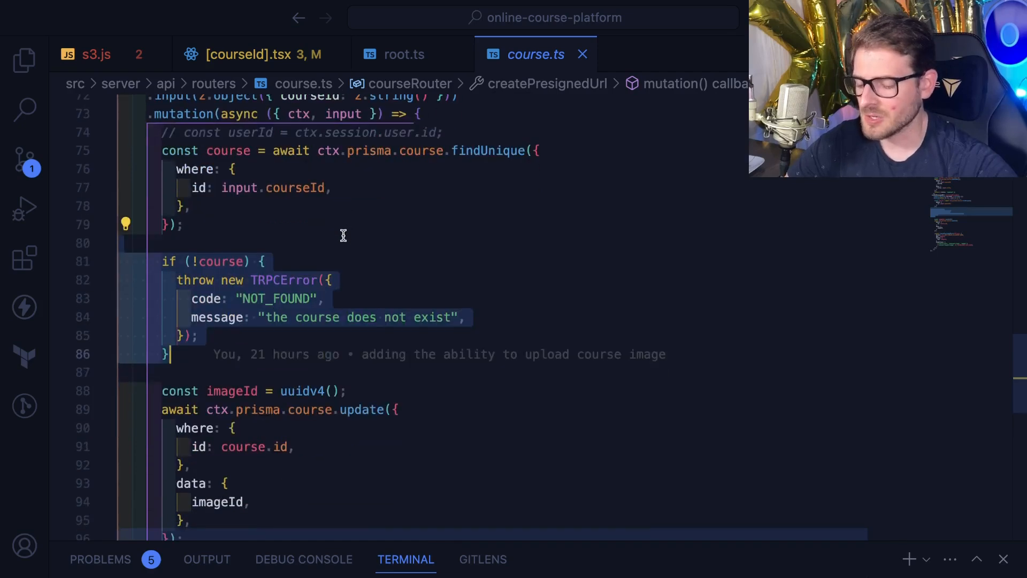
Step: Finish reading createPresignedUrl and jump to schema.prisma via the quick-open palette
scroll("down", 3)
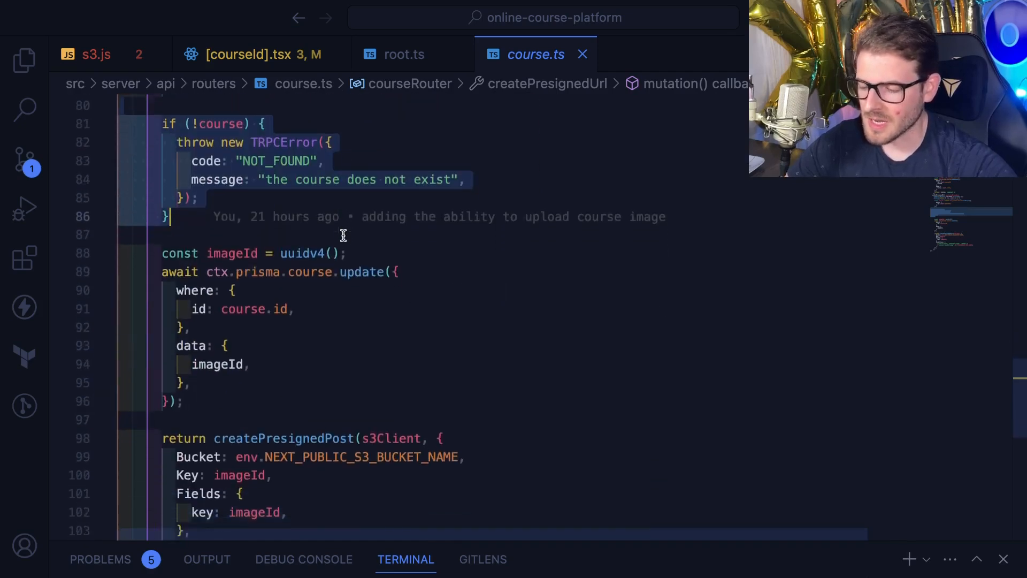
scroll("down", 3)
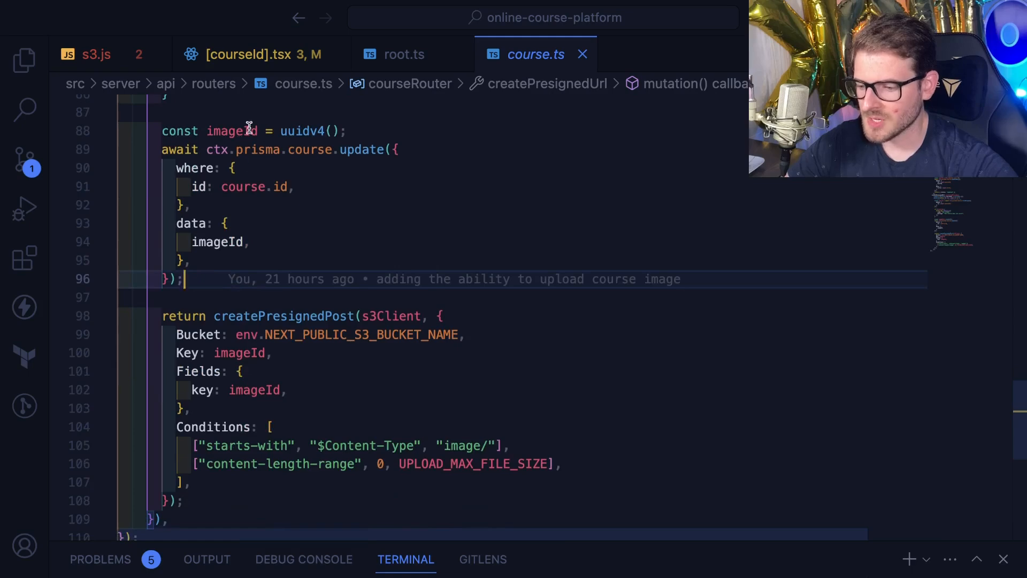
key("ctrl+p")
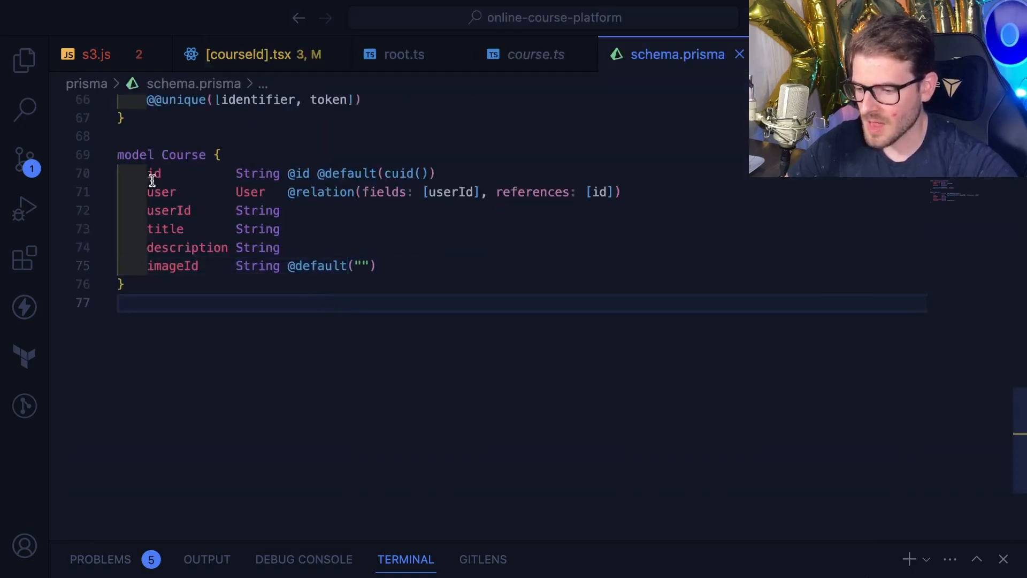
Step: Point out Course.imageId in schema.prisma, then return to course.ts's createPresignedPost code
left_click(256, 265)
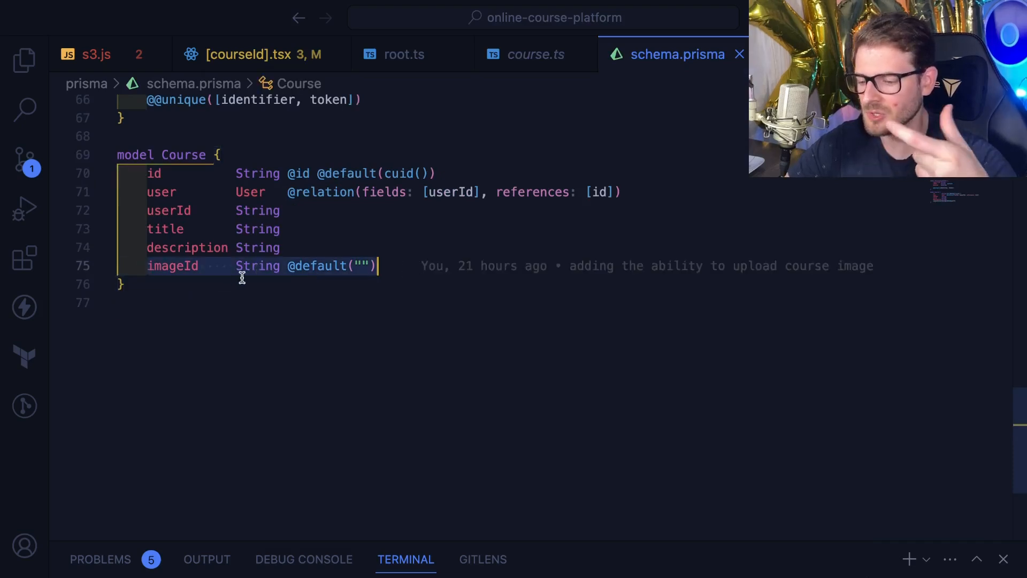
left_click(536, 53)
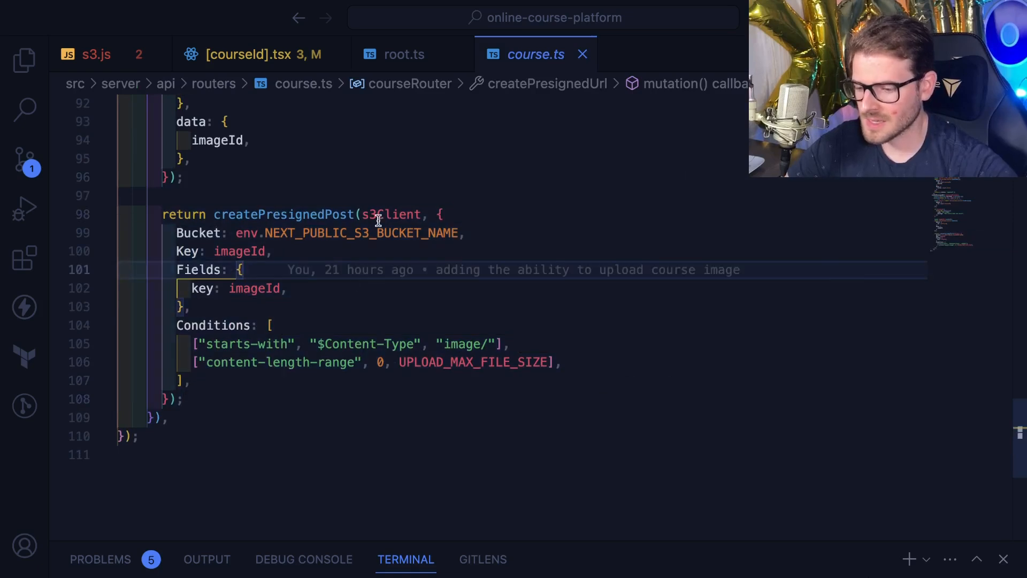
double_click(285, 214)
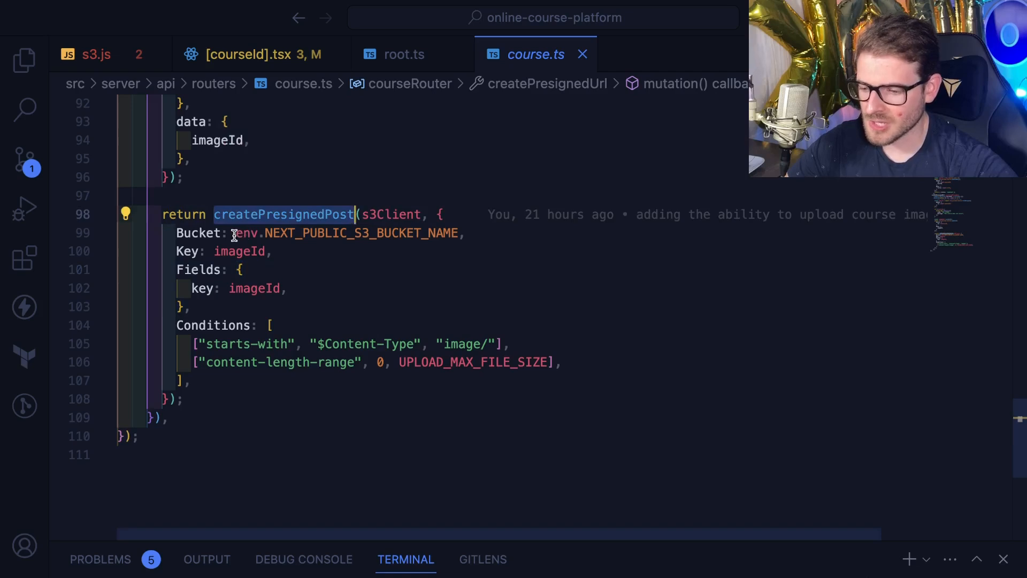
mouse_move(316, 262)
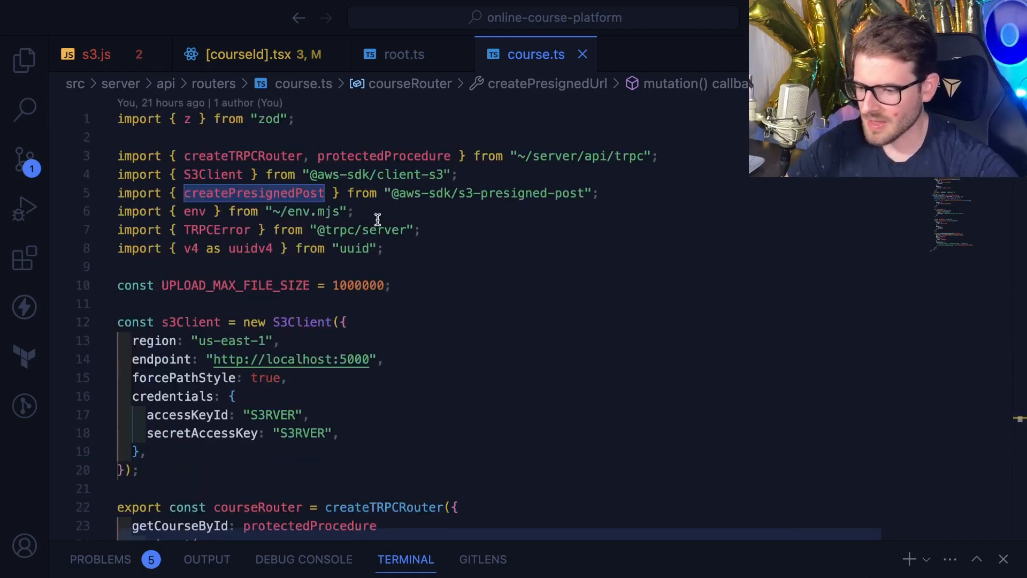
mouse_move(393, 197)
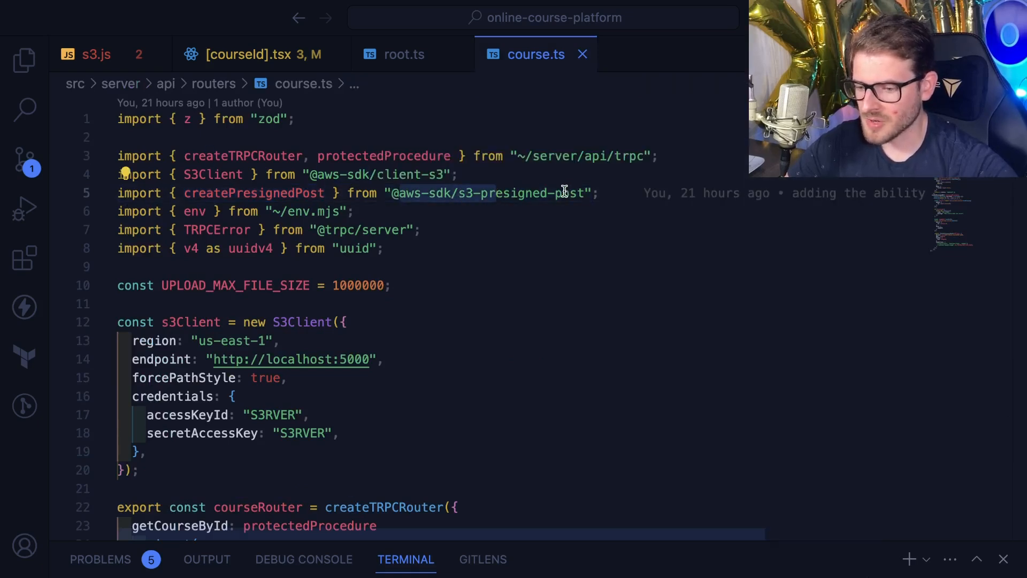
left_click(227, 175)
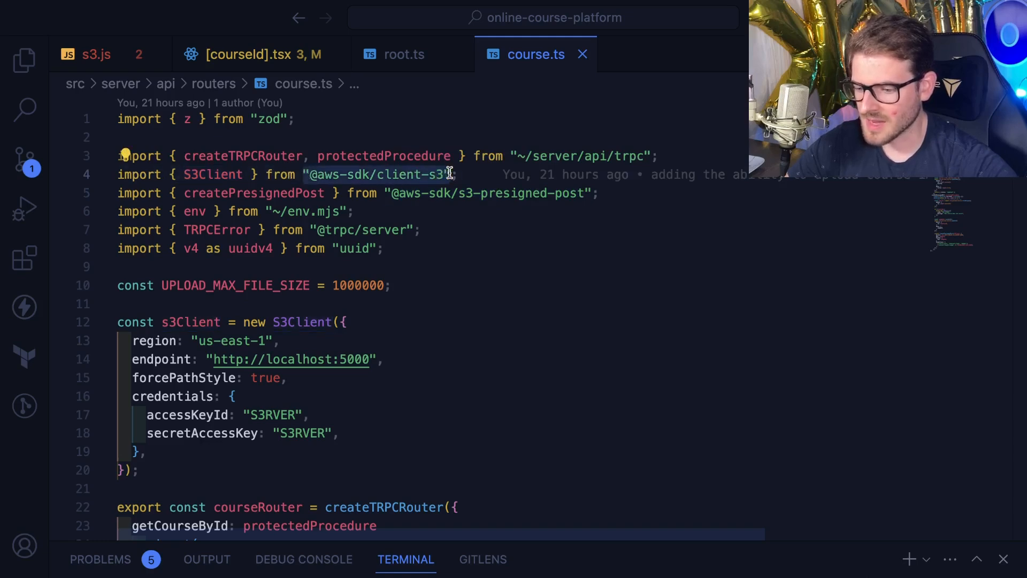
scroll("down", 3)
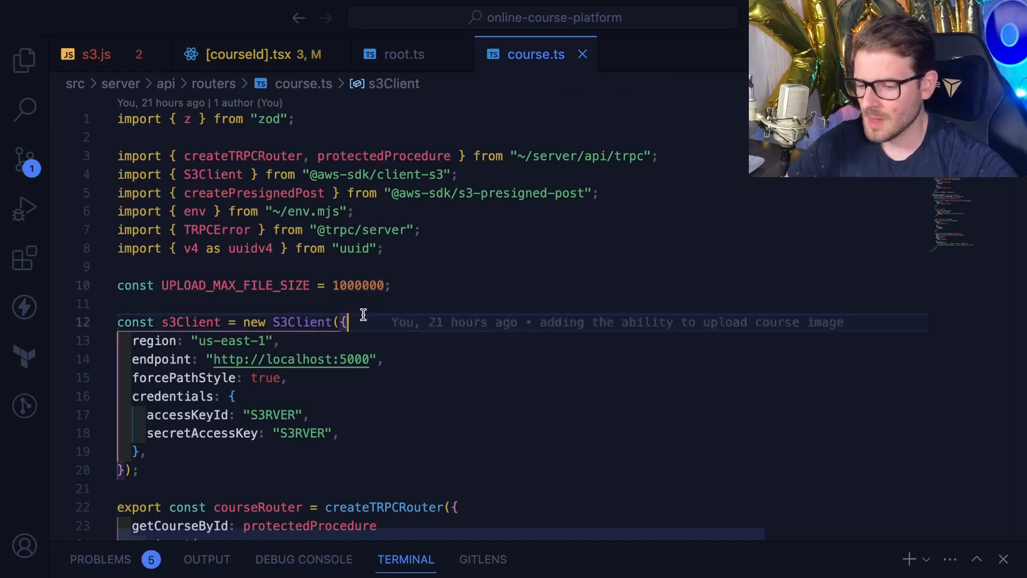
scroll("down", 3)
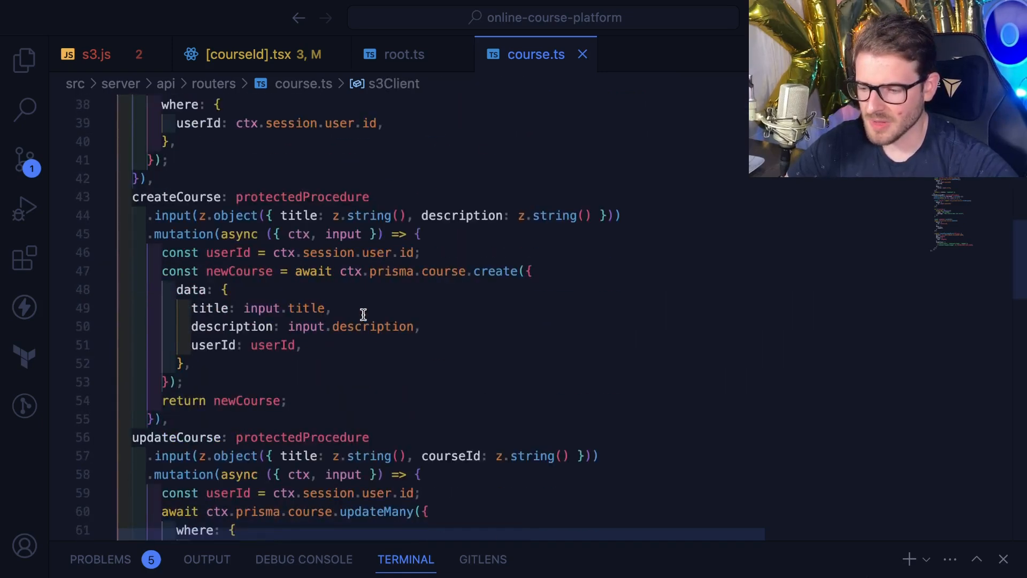
scroll("down", 3)
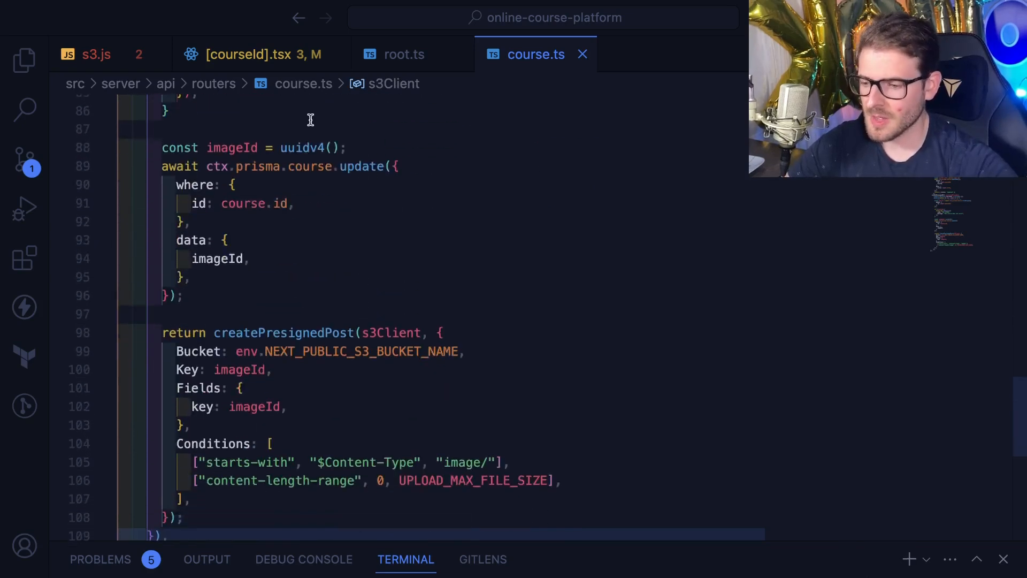
Step: Revisit the fetch POST body in uploadImage within [courseId].tsx, then show the GitHub repo
left_click(251, 54)
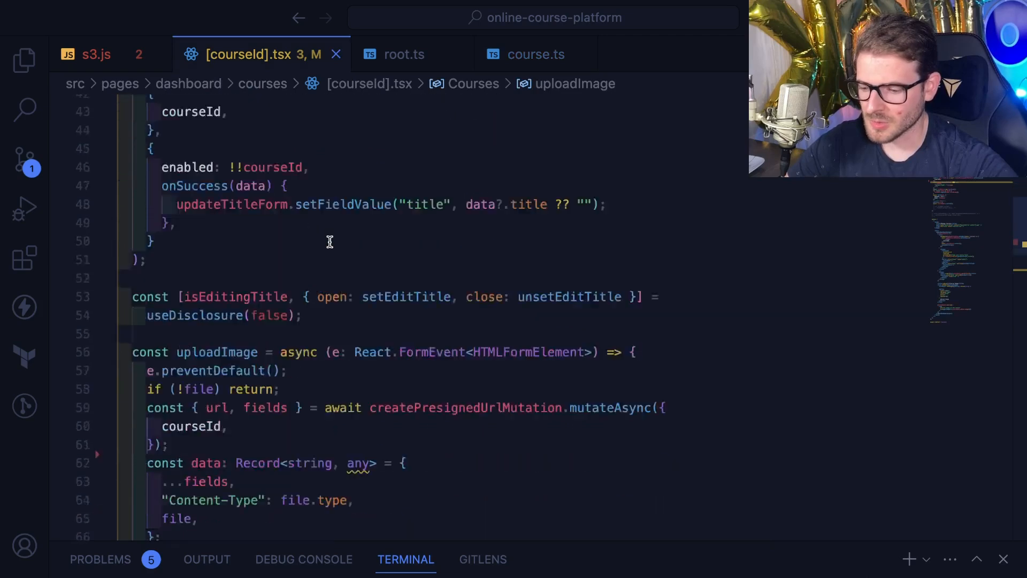
scroll("down", 3)
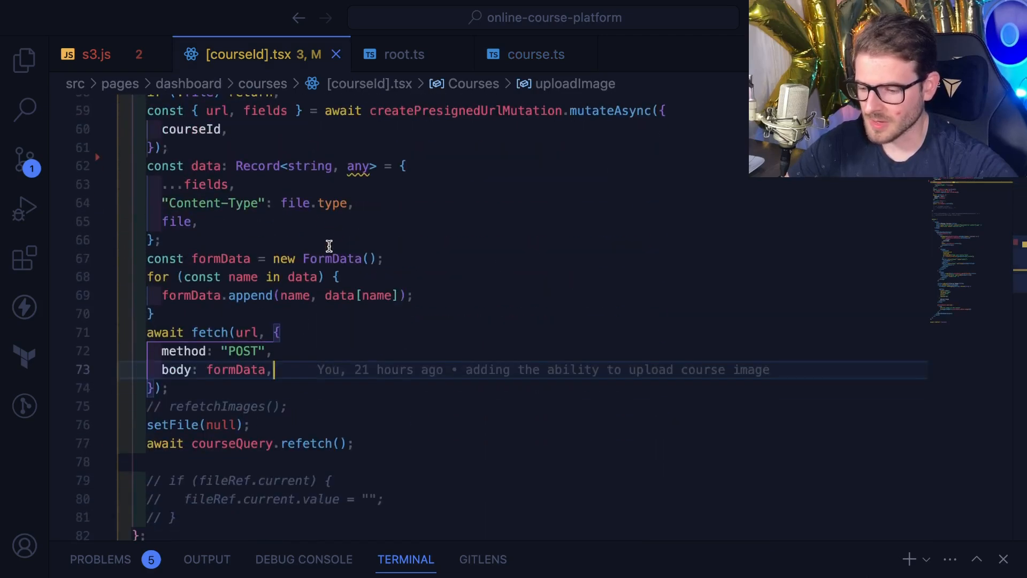
left_click(226, 18)
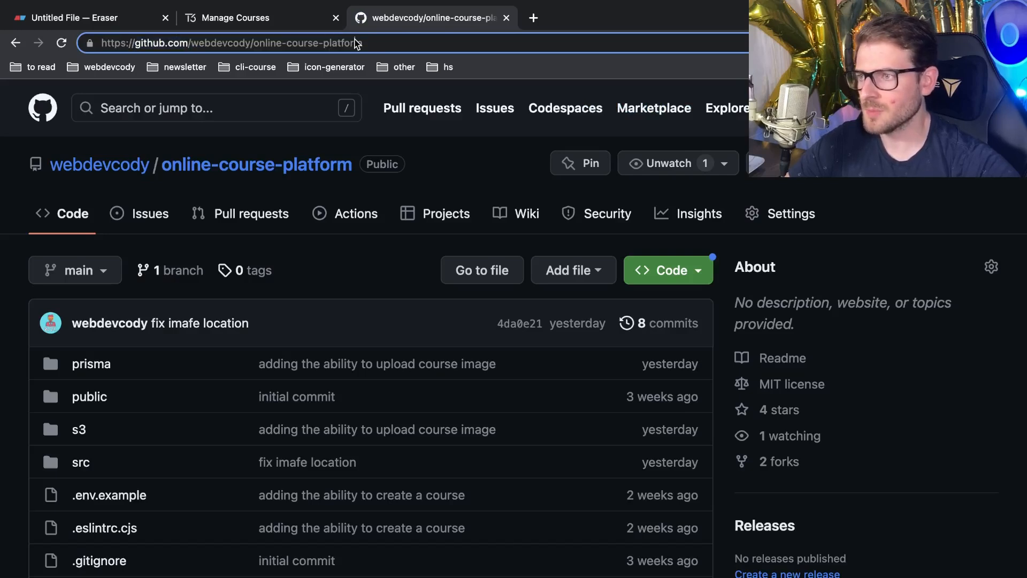
Step: Browse the online-course-platform repo's file list on GitHub, then show the Explorer file tree in the editor
scroll("down", 3)
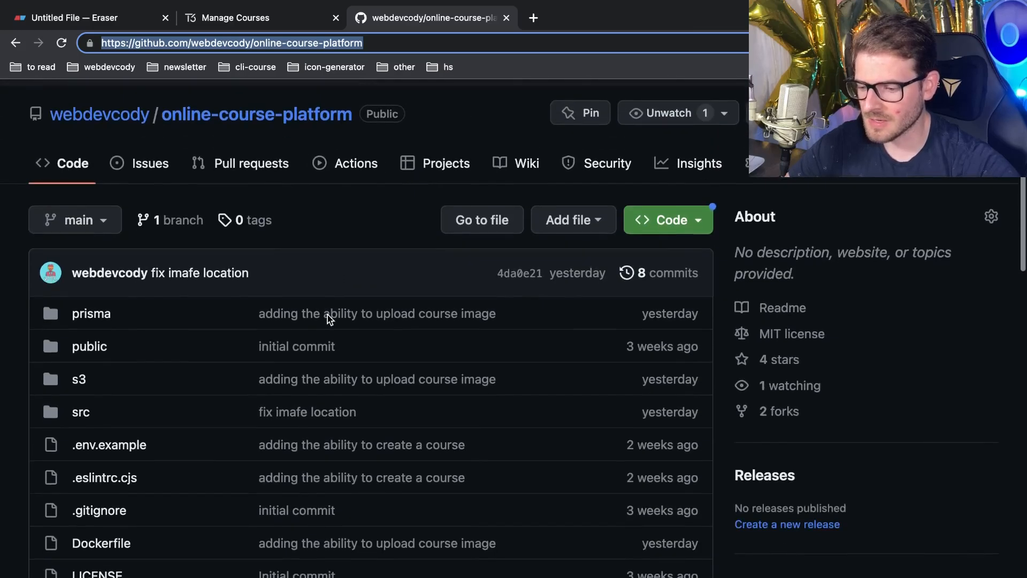
scroll("down", 3)
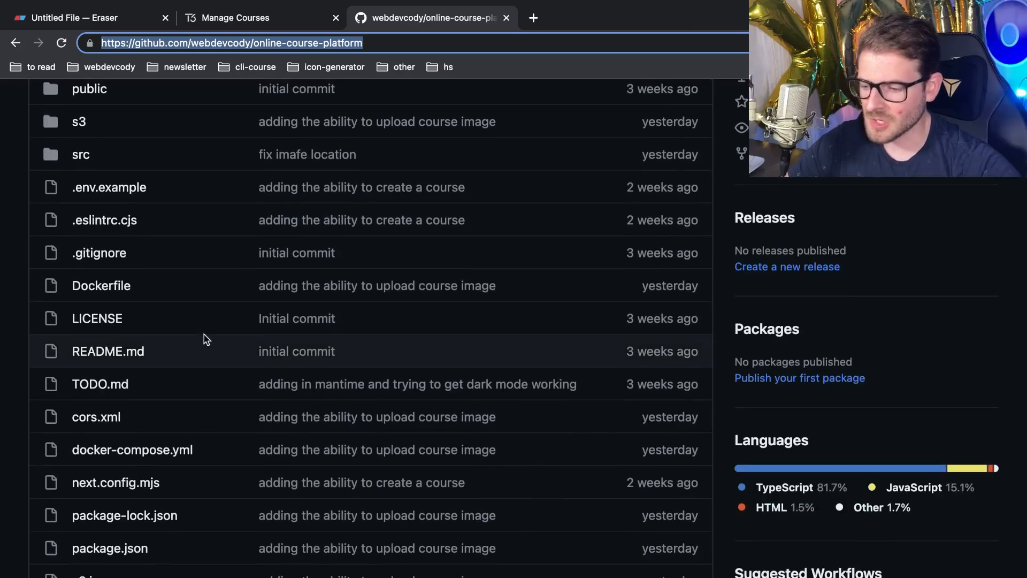
scroll("down", 3)
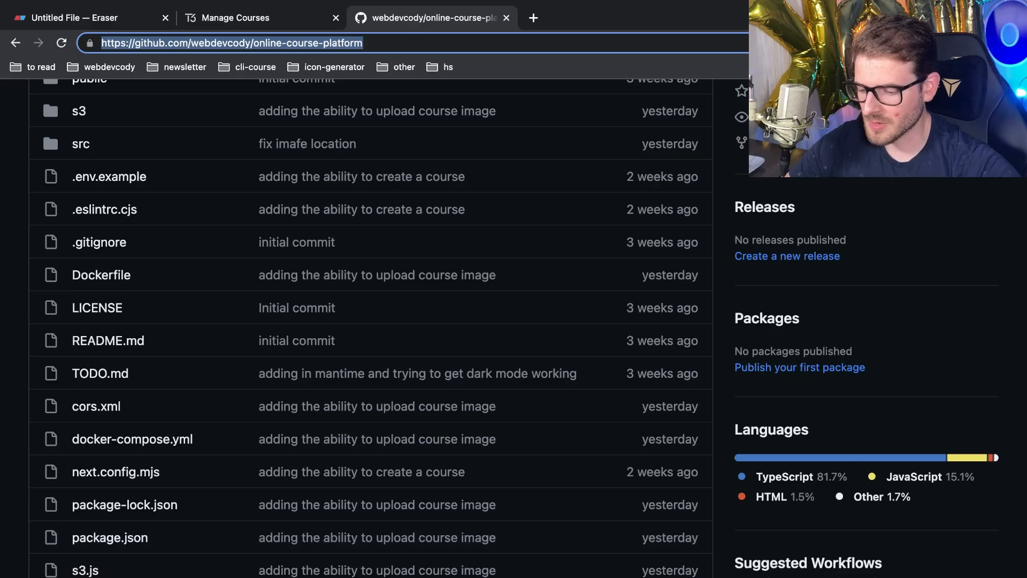
scroll("down", 3)
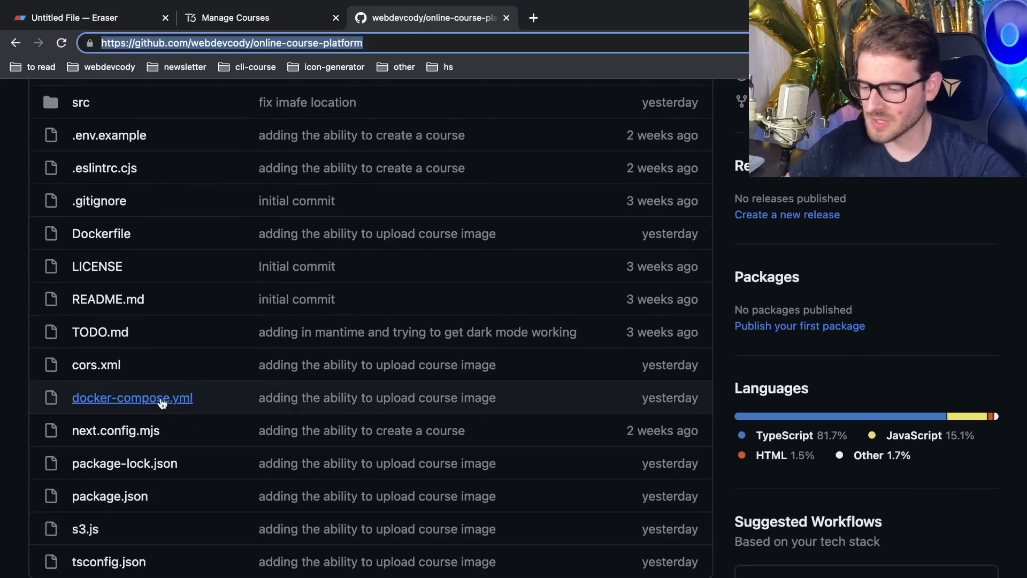
mouse_move(218, 398)
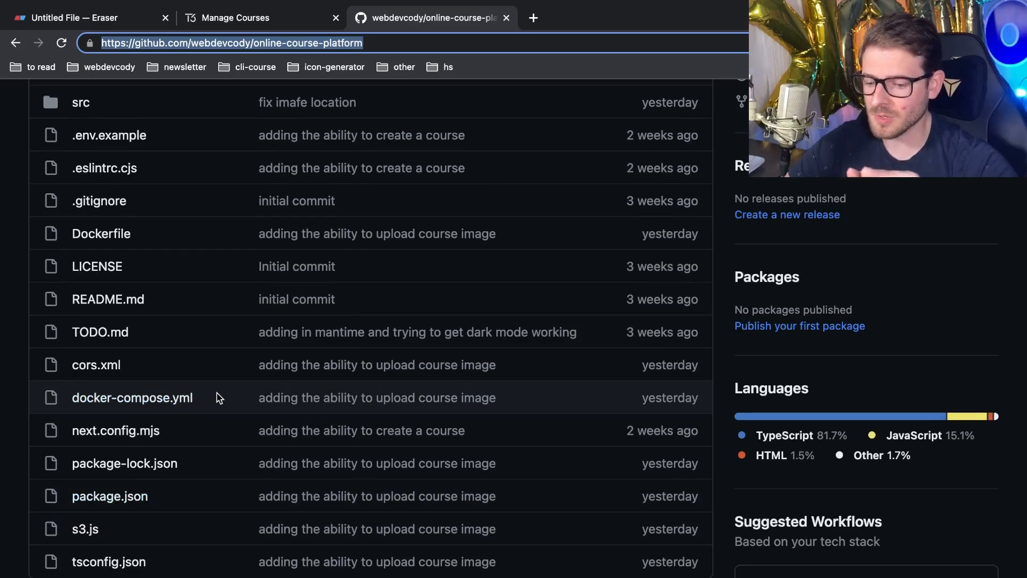
scroll("down", 3)
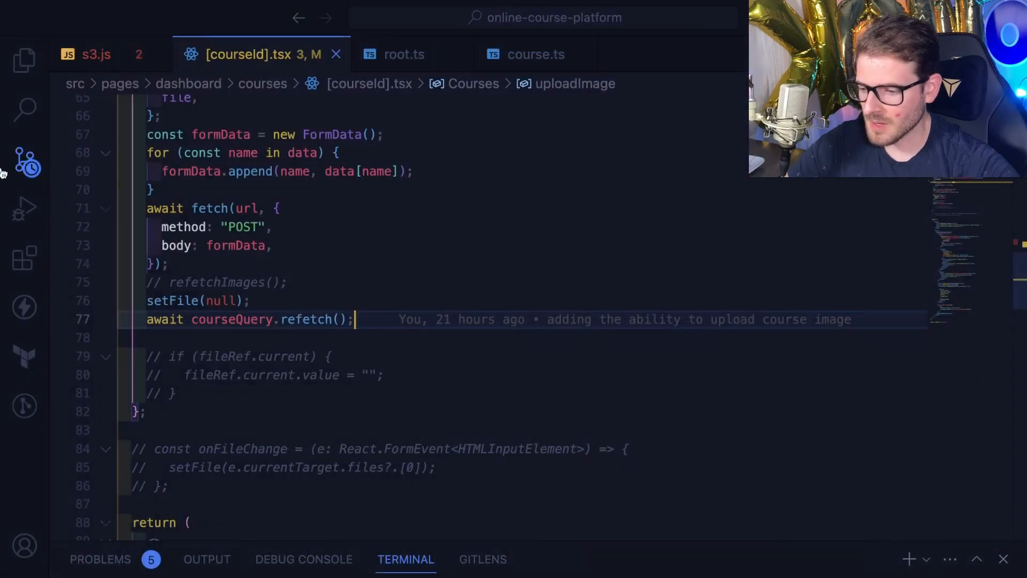
left_click(25, 59)
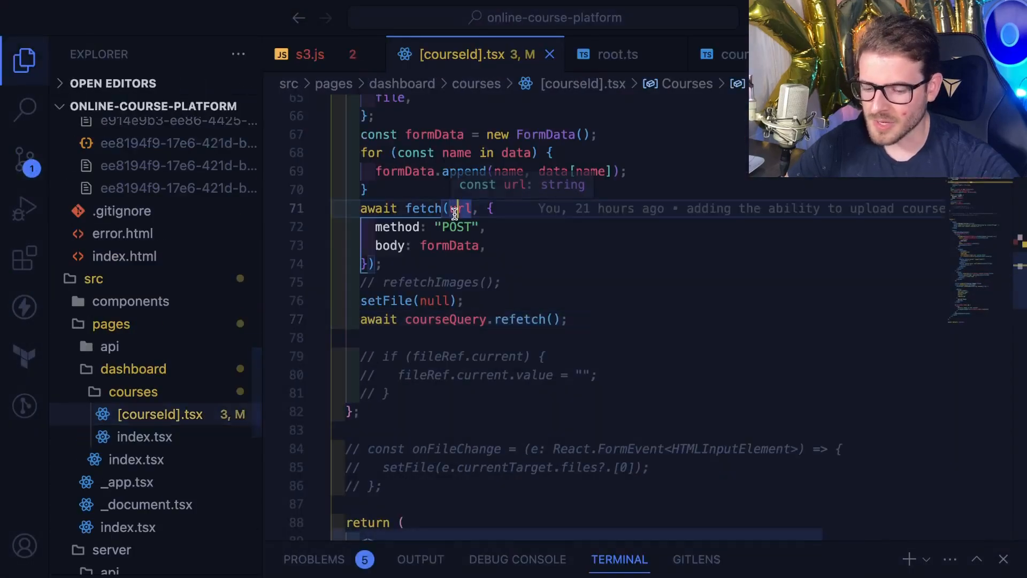